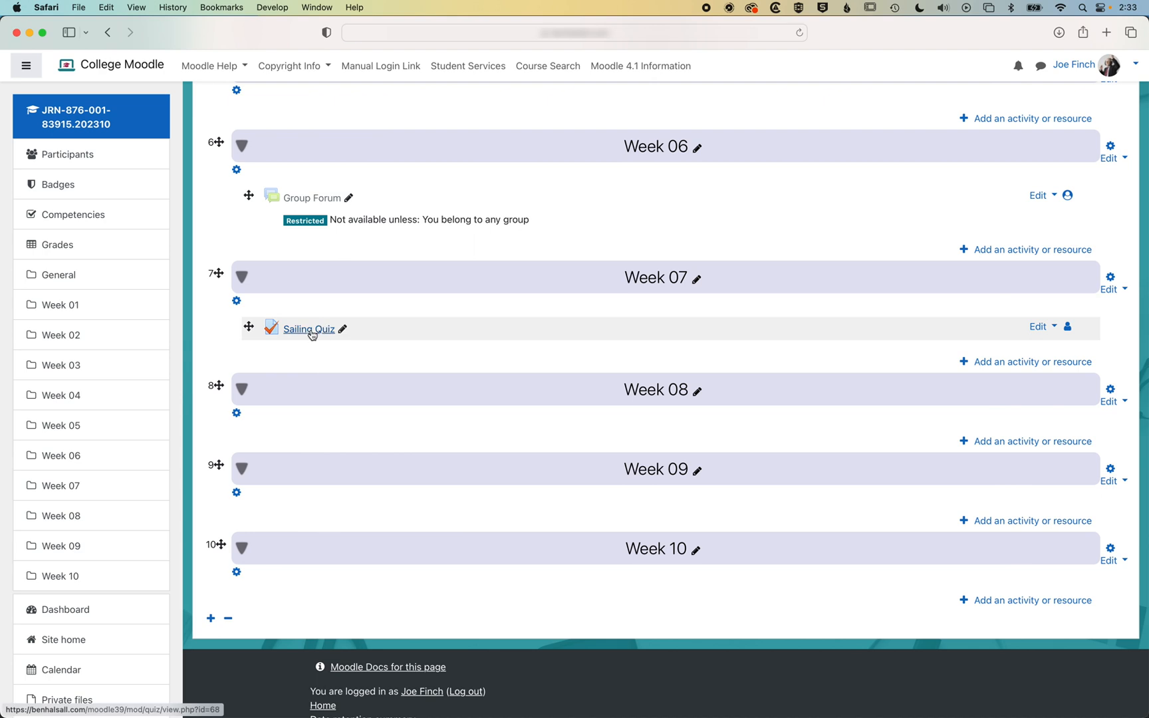
# Step: Open the Sailing Quiz from the Week 07 section of the course
pyautogui.click(307, 328)
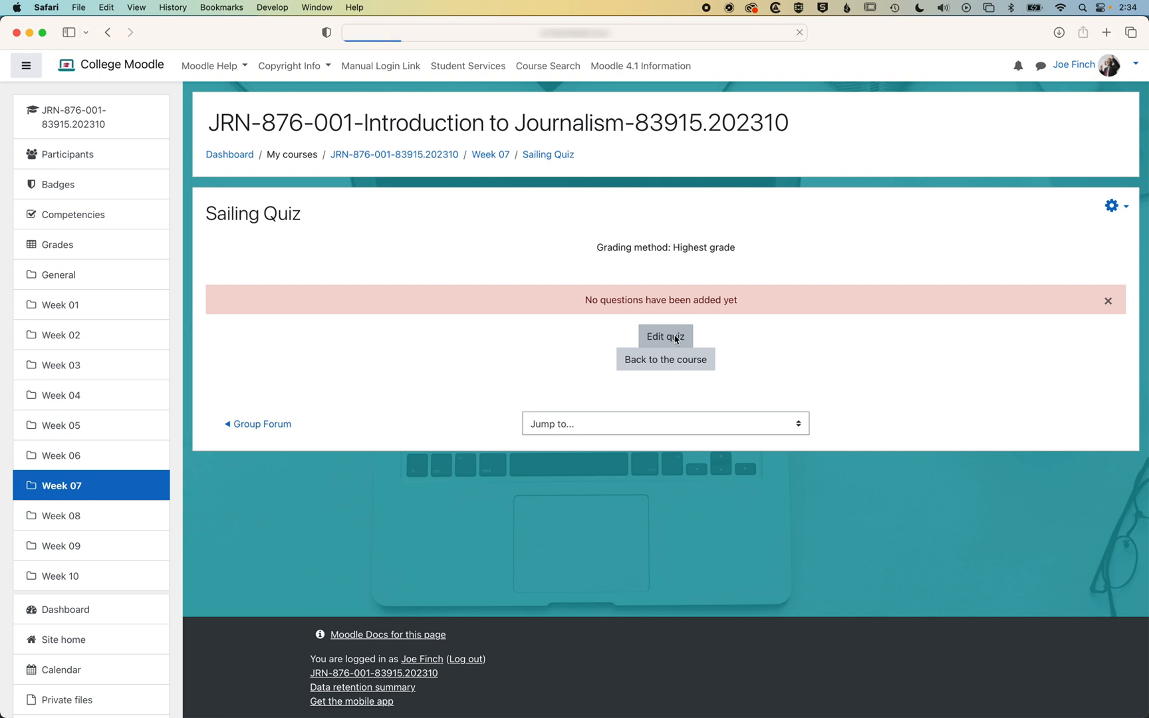
# Step: Add a new question of type Drag and drop onto image to the quiz
pyautogui.click(663, 336)
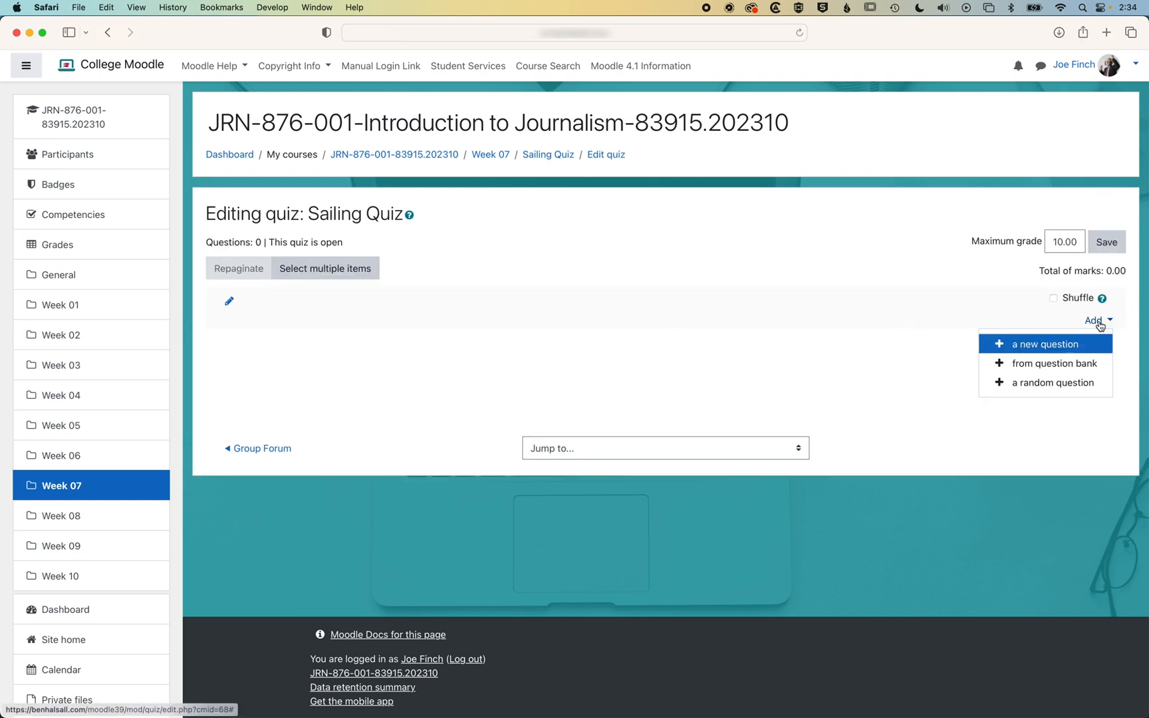
pyautogui.click(1044, 343)
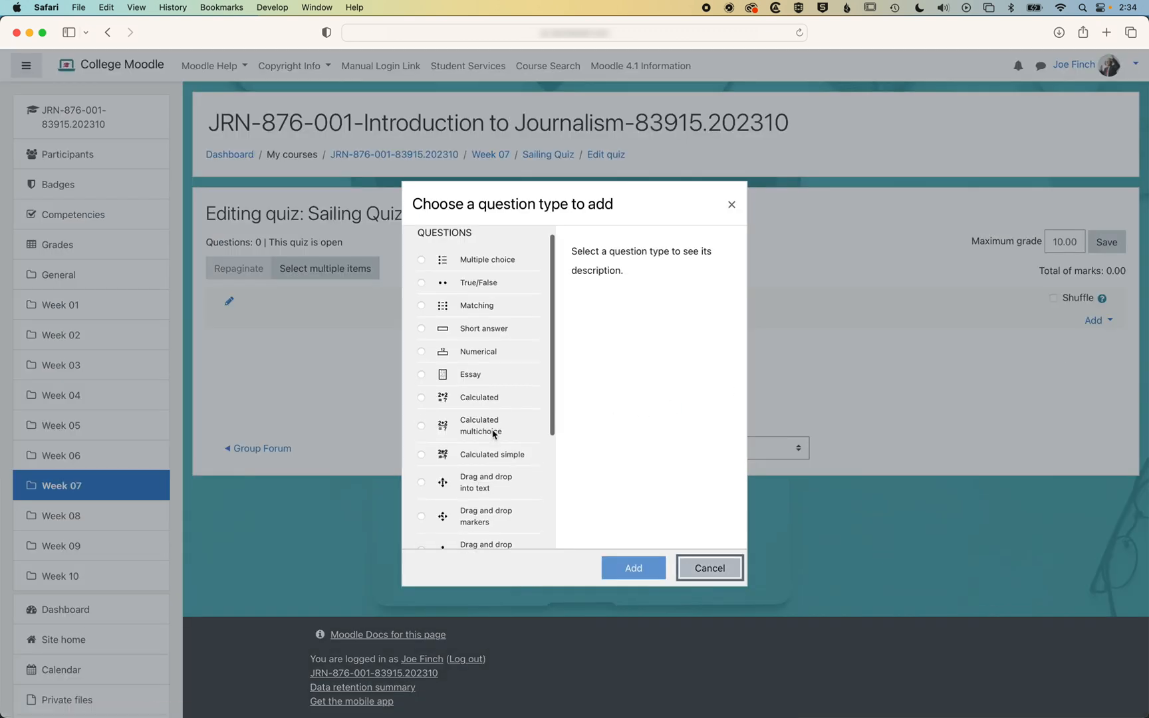
pyautogui.scroll(-3)
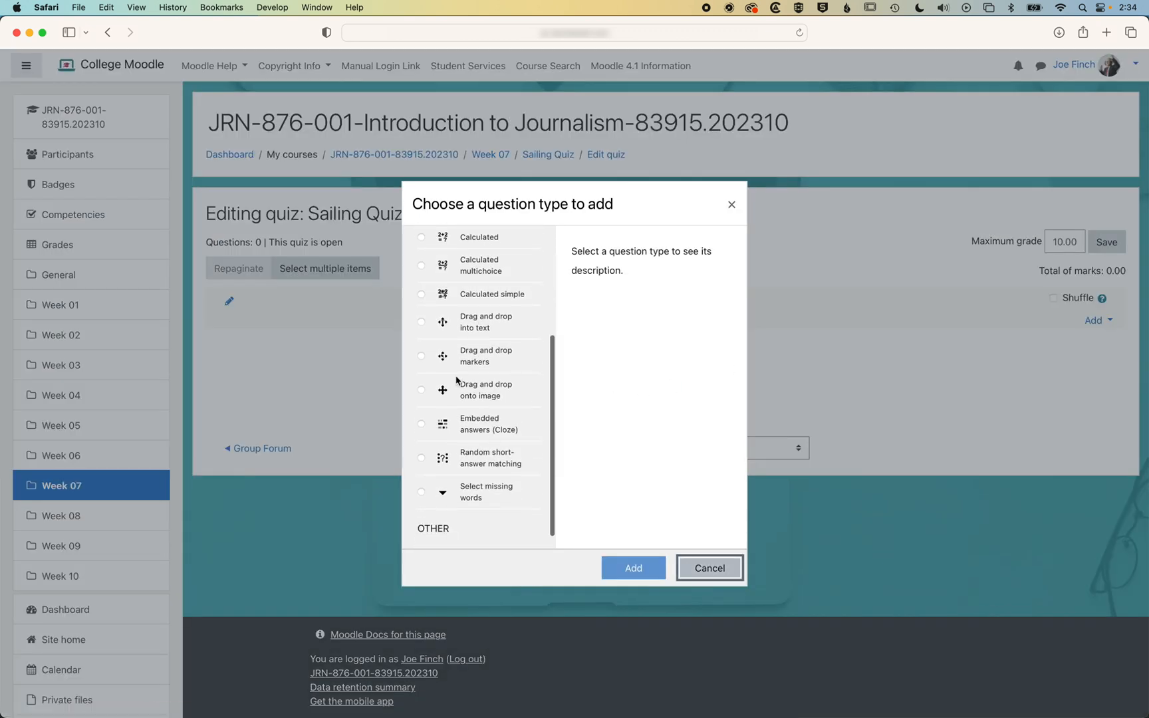
pyautogui.click(421, 390)
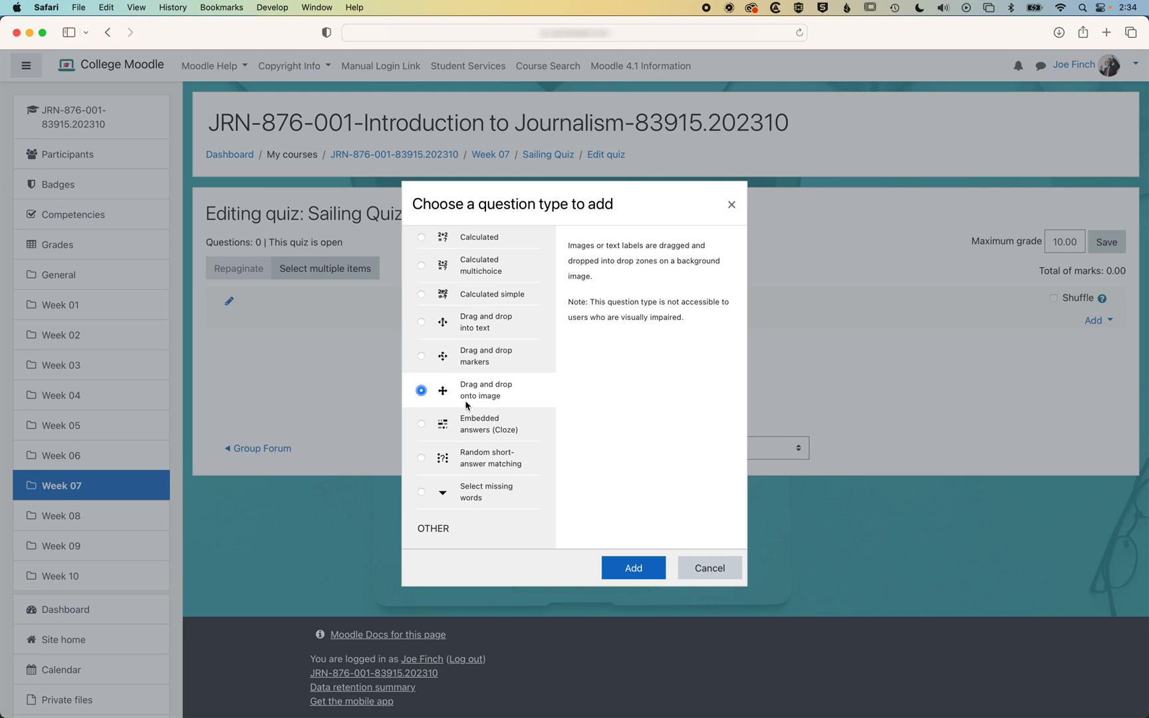
pyautogui.moveTo(604, 454)
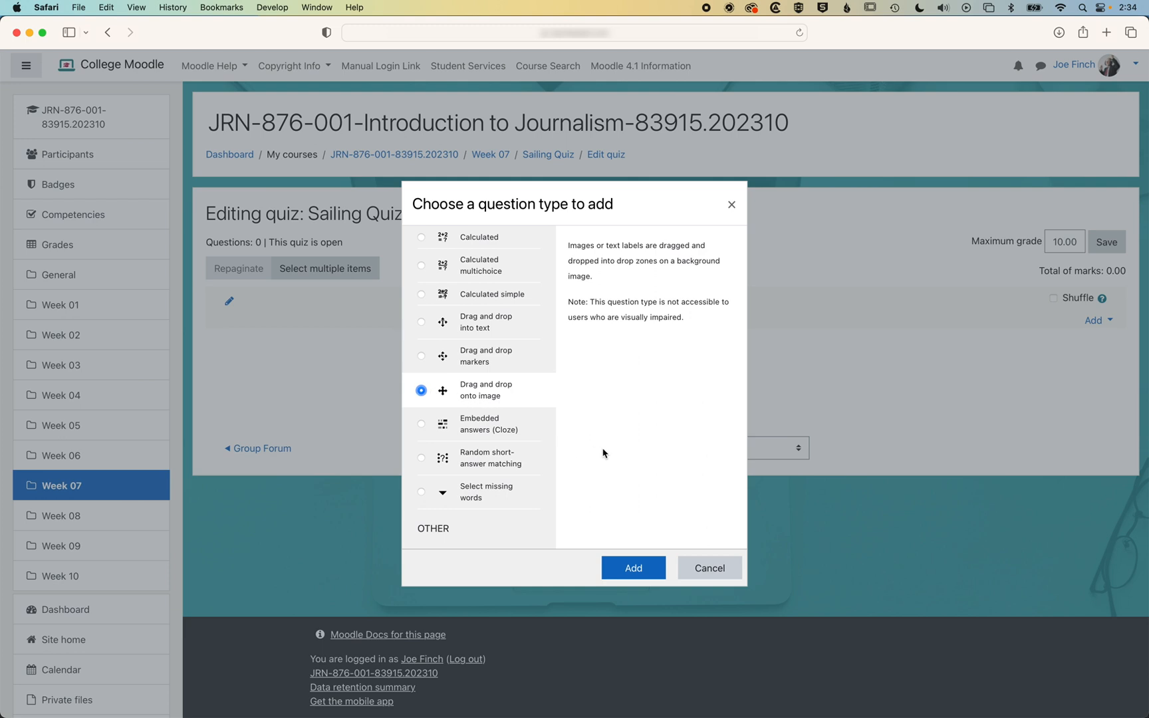
pyautogui.moveTo(623, 489)
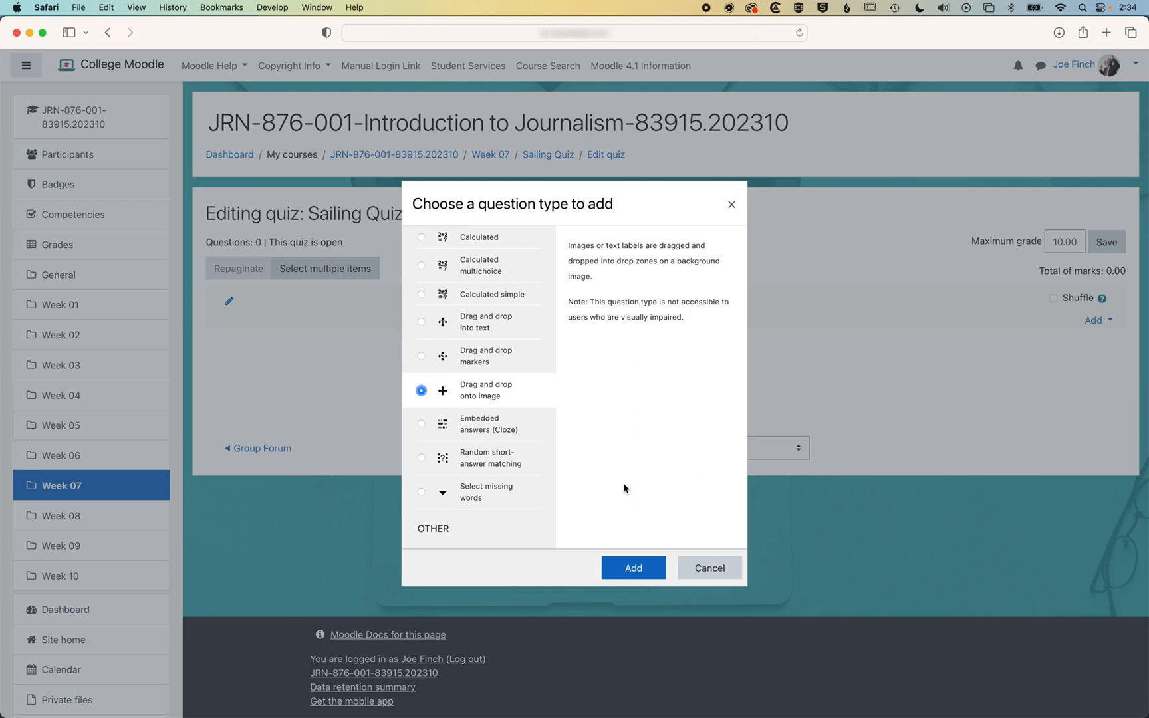
pyautogui.moveTo(631, 567)
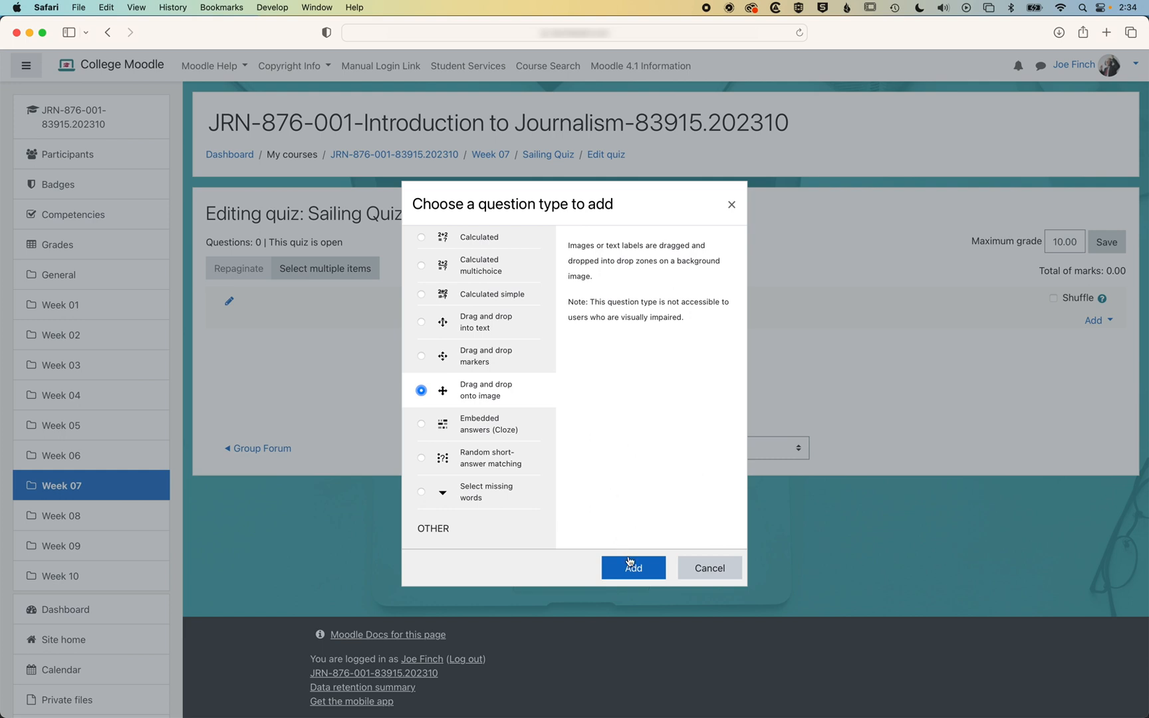
pyautogui.click(633, 566)
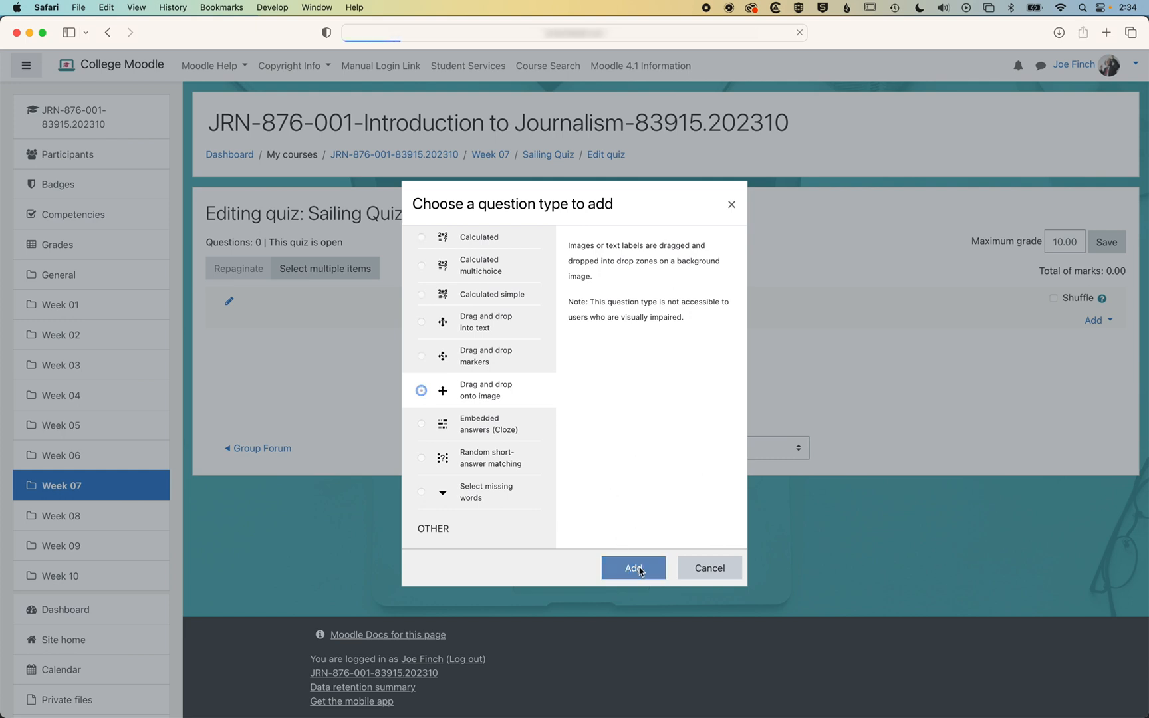
# Step: Name it 'Label the dinghy' with question text 'Drag and drop to correctly label'
pyautogui.click(633, 567)
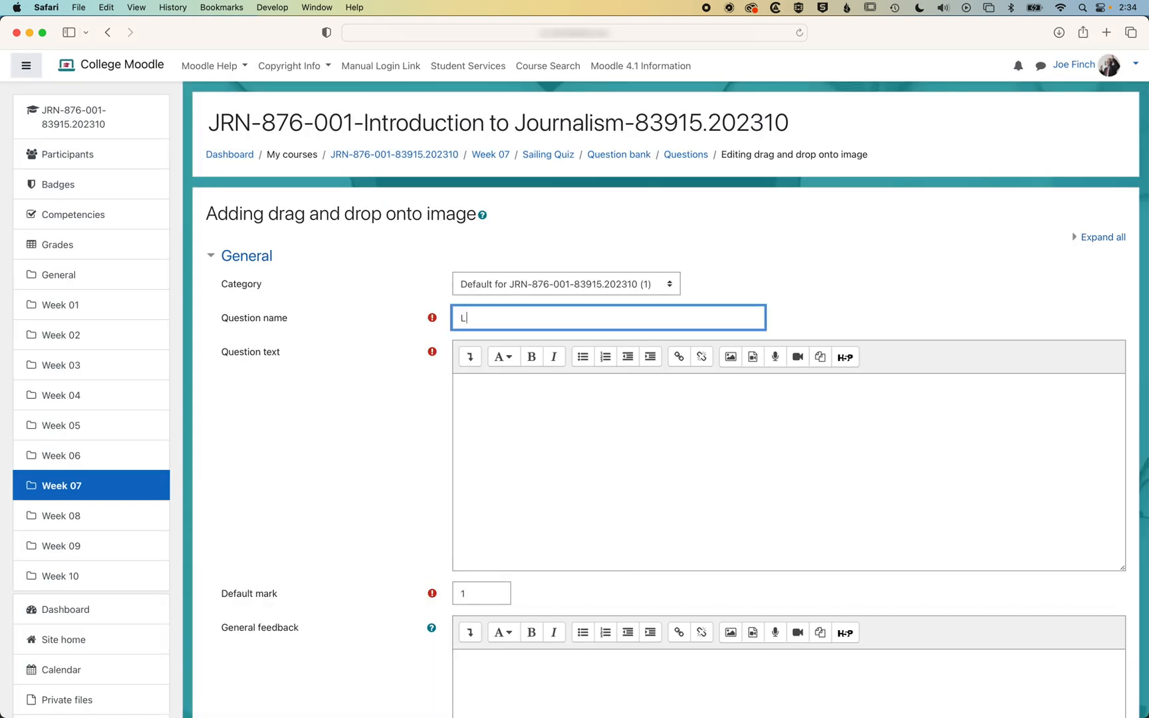
pyautogui.write('abel the din')
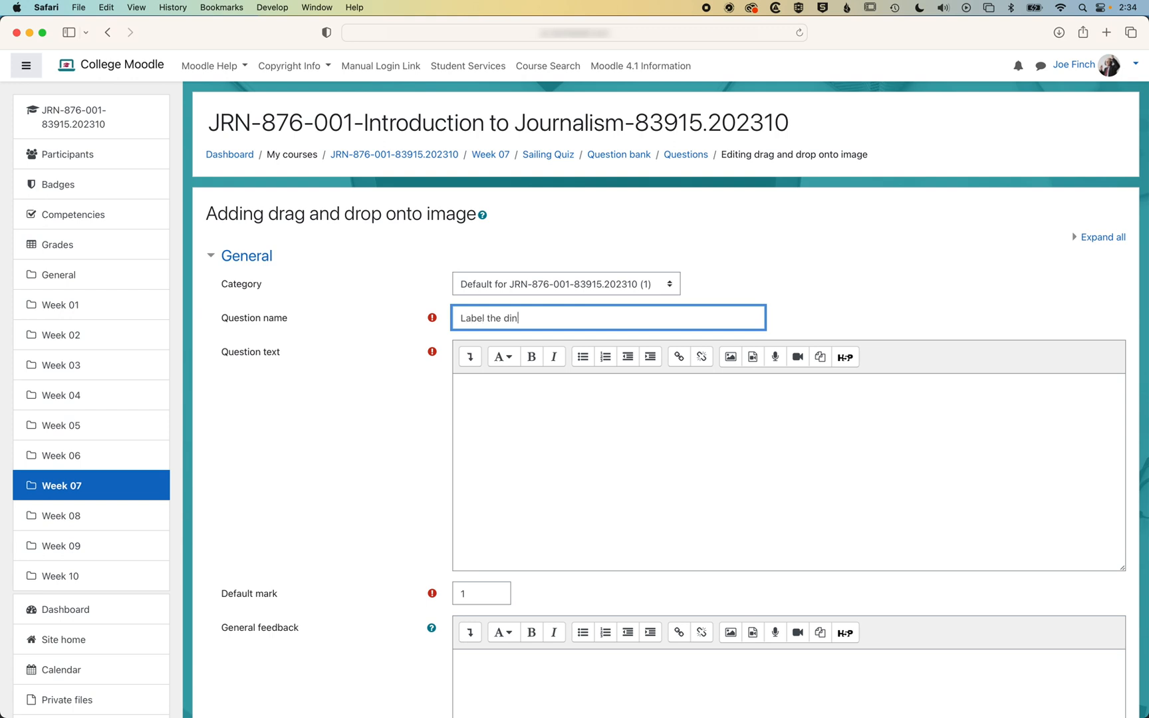
pyautogui.write('Drag and drop to correctly label')
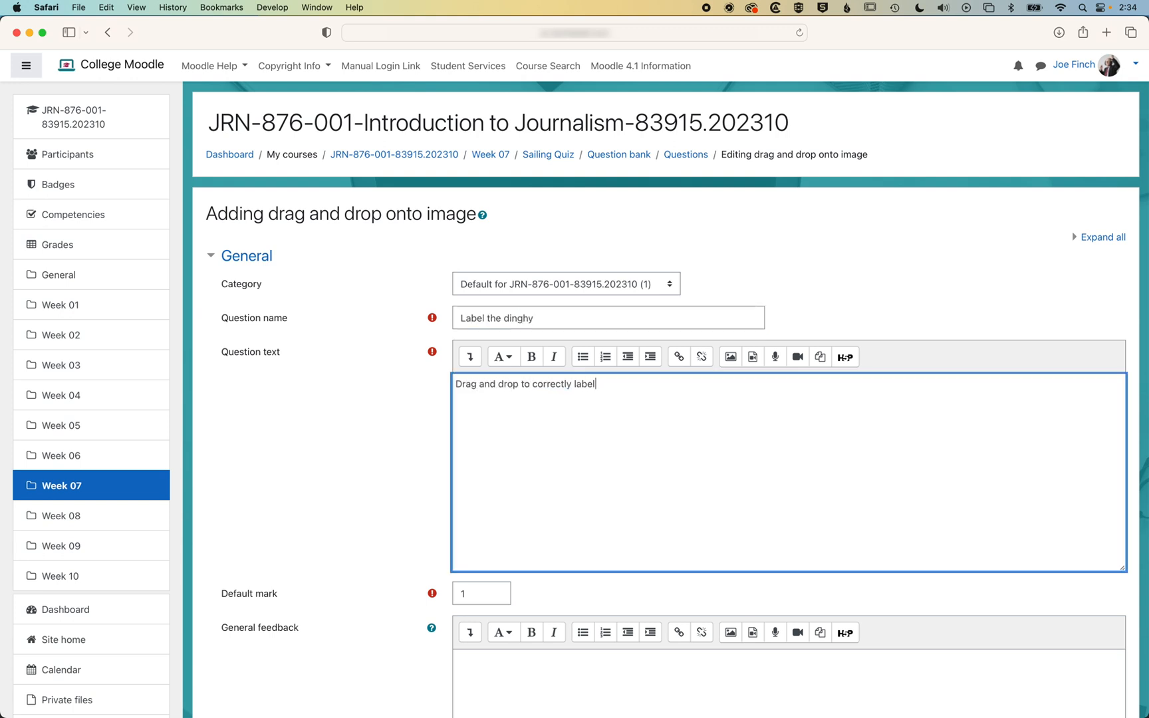
# Step: Upload dinghy-800.jpg from the computer as the question's background image
pyautogui.scroll(-3)
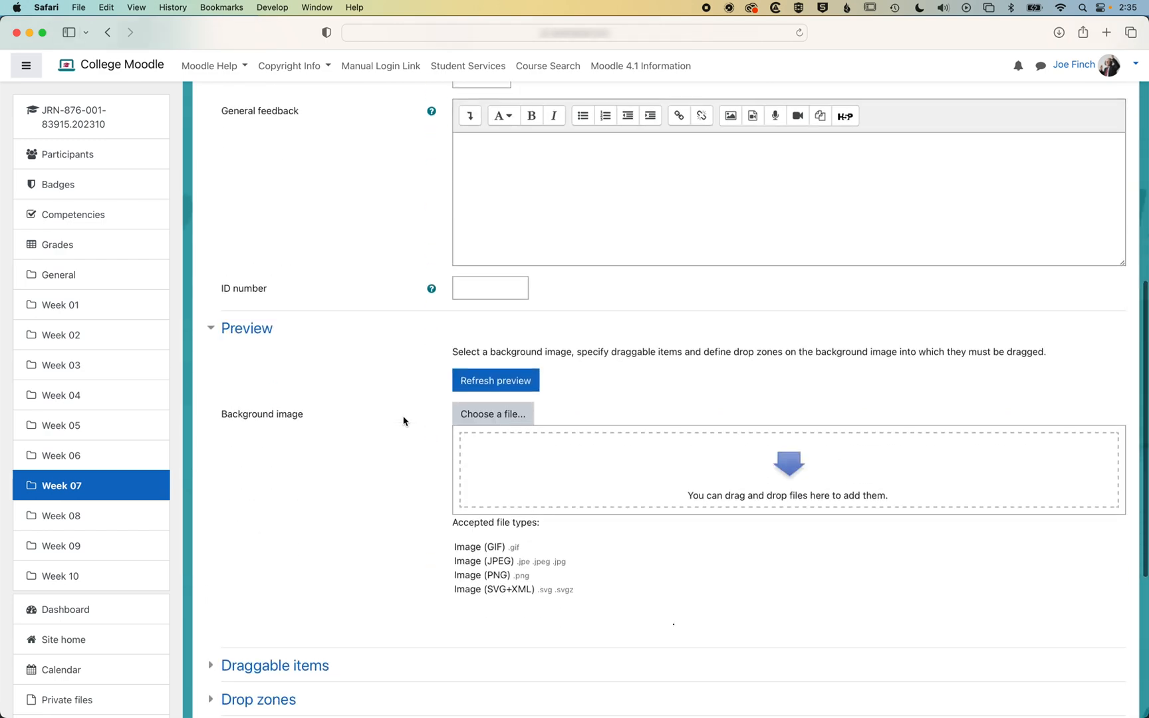
pyautogui.scroll(-3)
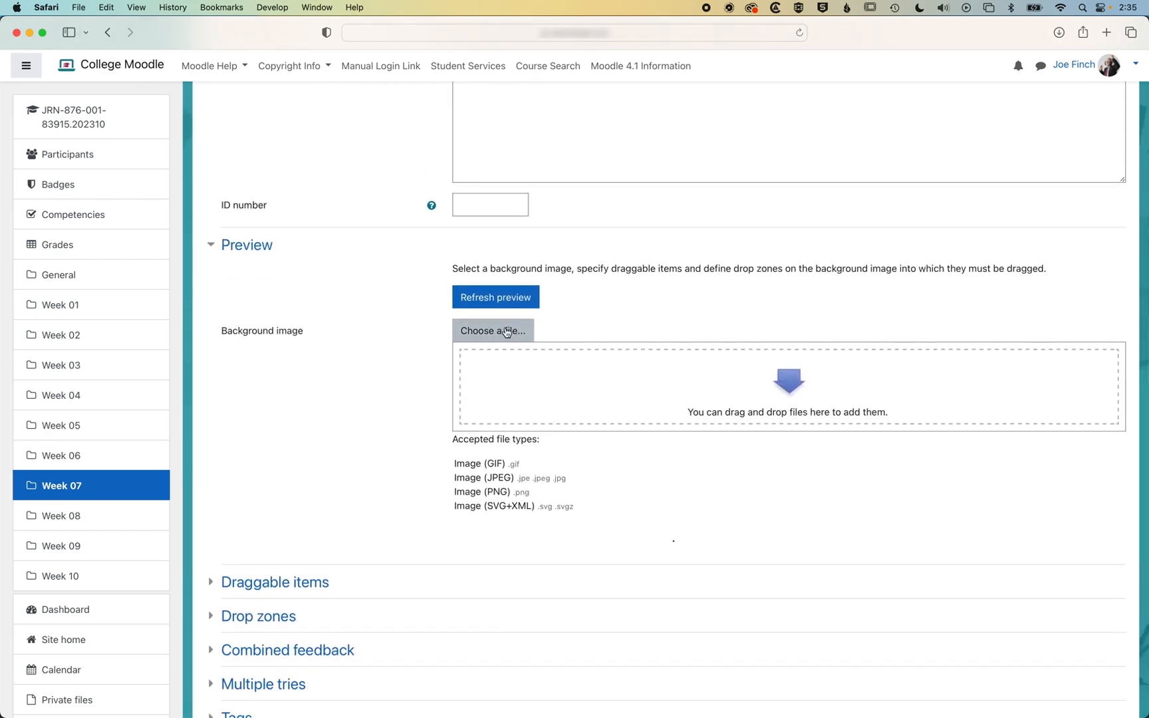
pyautogui.click(492, 331)
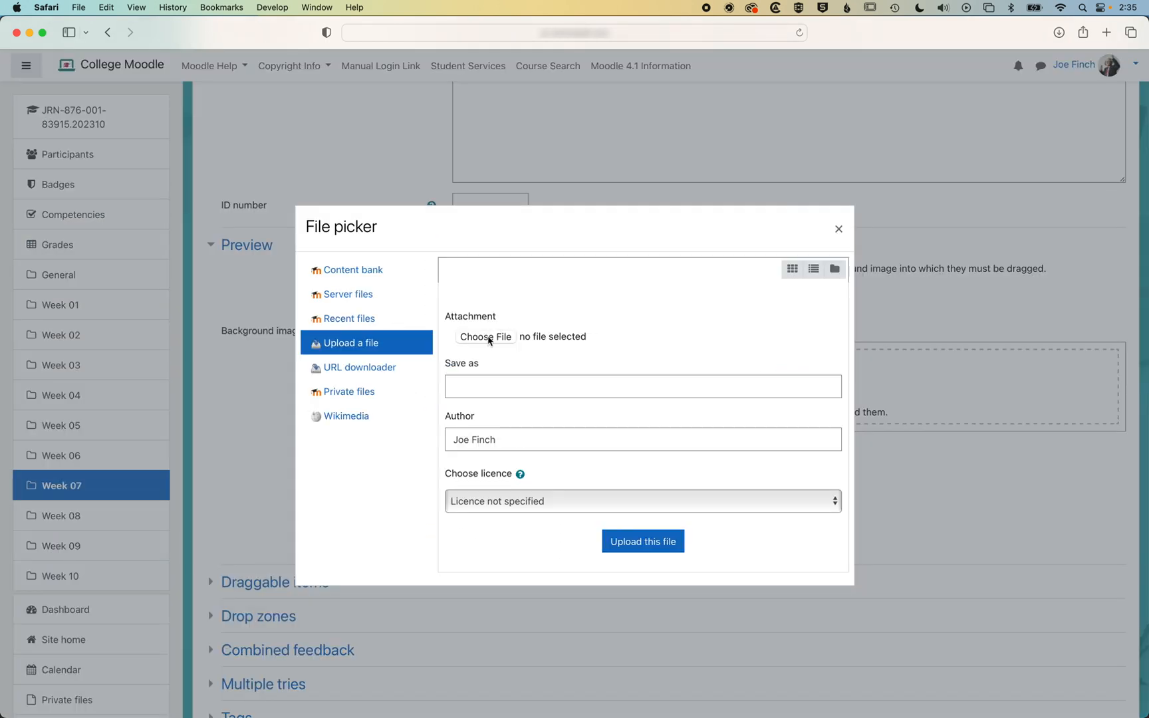
pyautogui.click(485, 336)
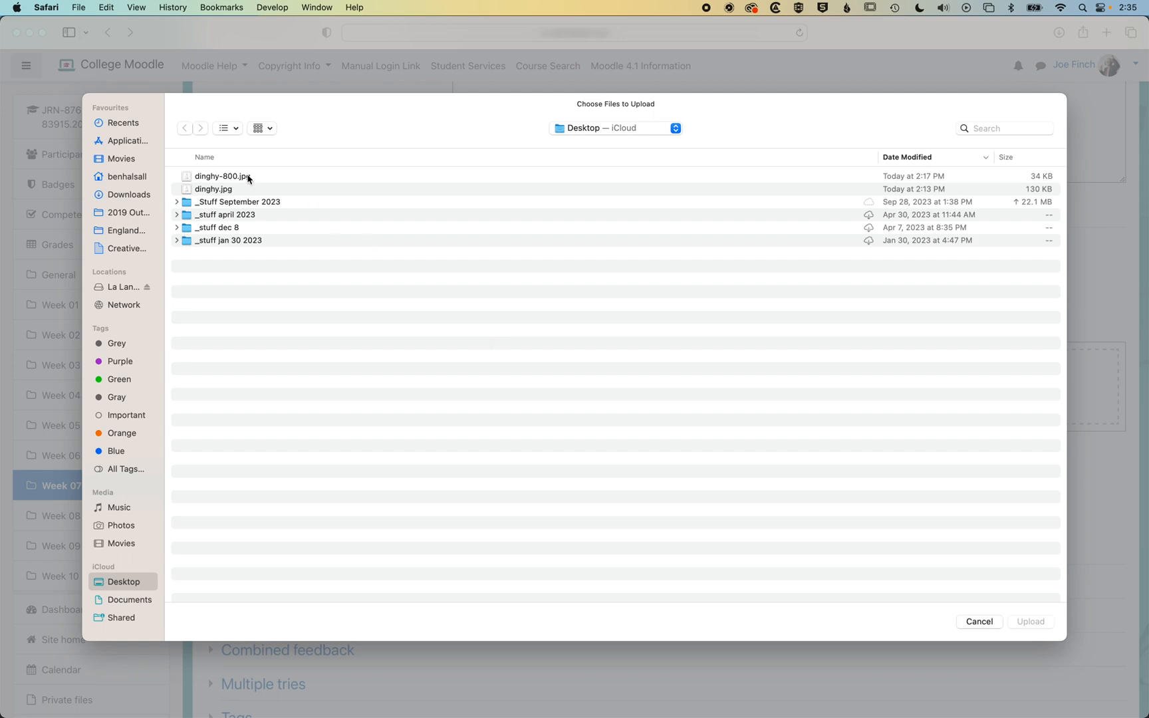
pyautogui.click(220, 175)
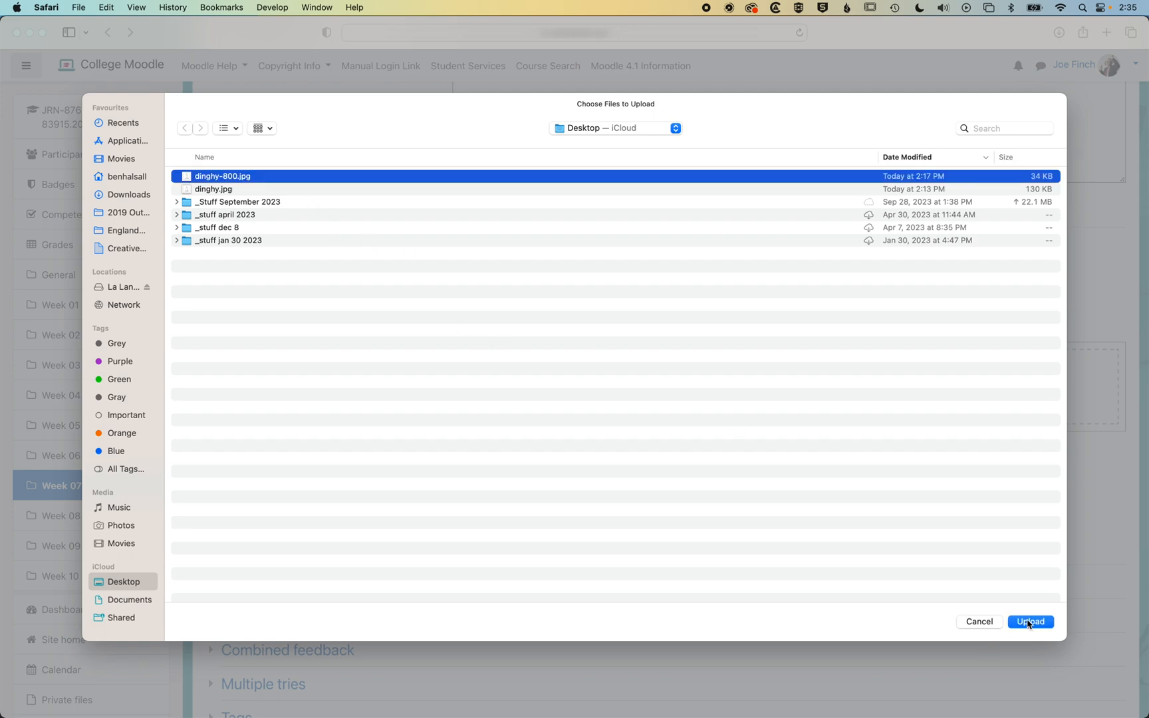
pyautogui.click(1029, 621)
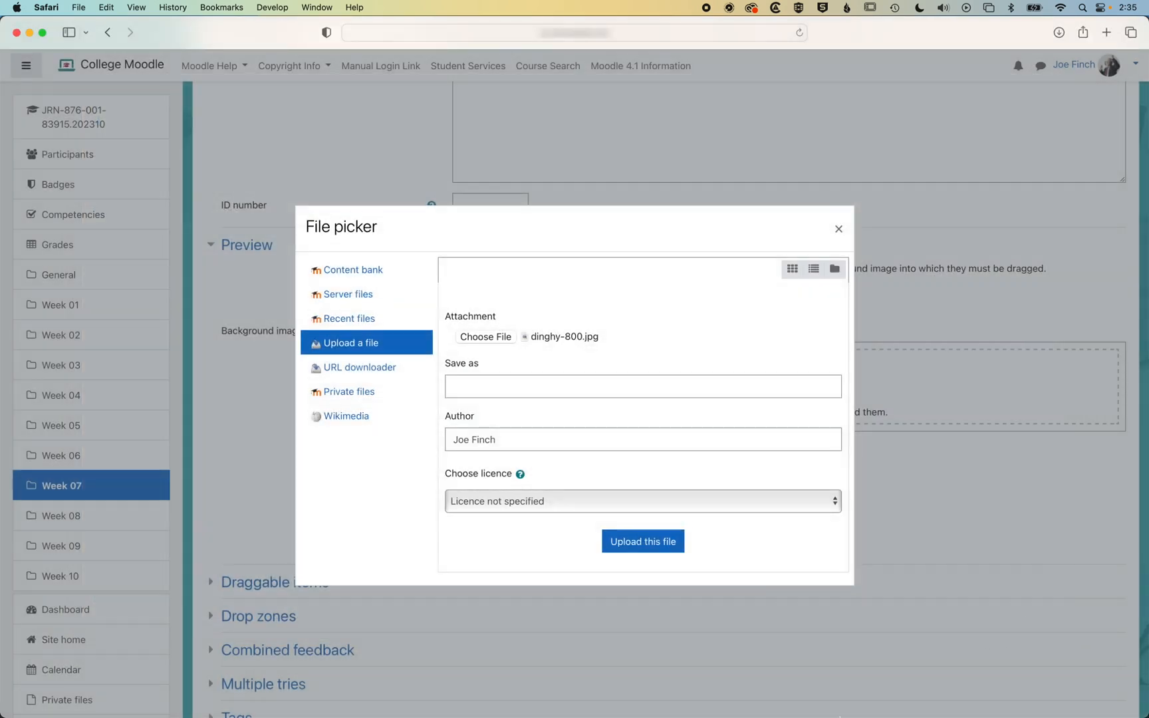
pyautogui.click(642, 541)
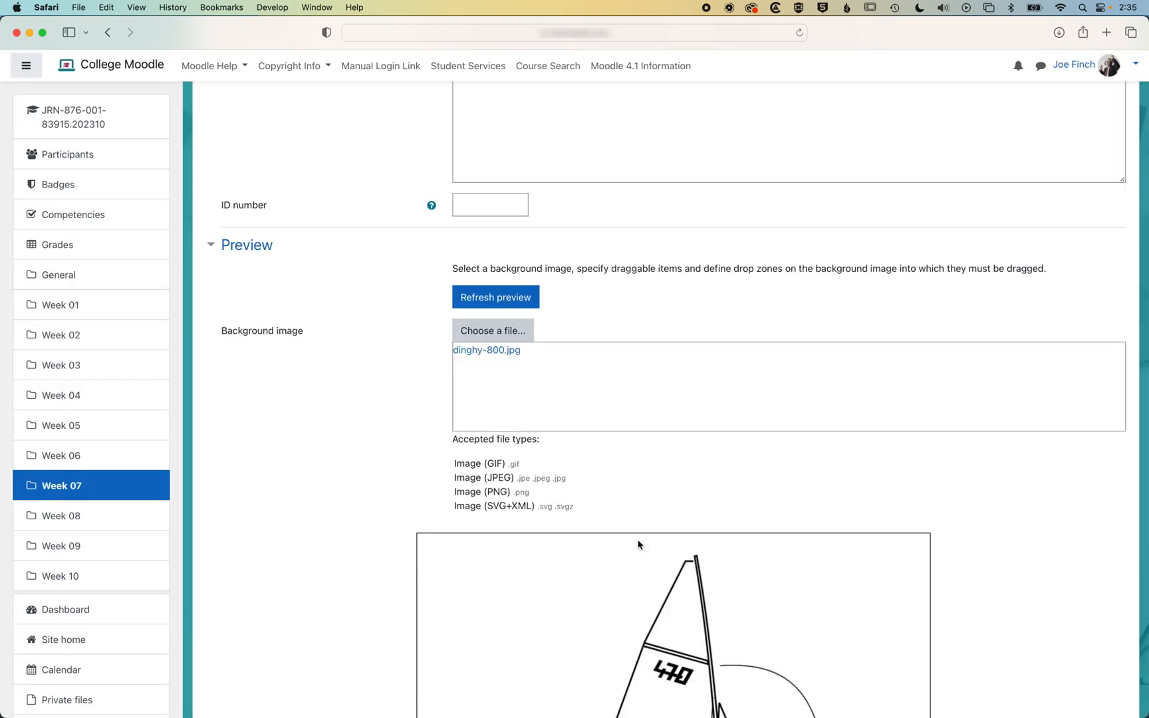
pyautogui.scroll(-3)
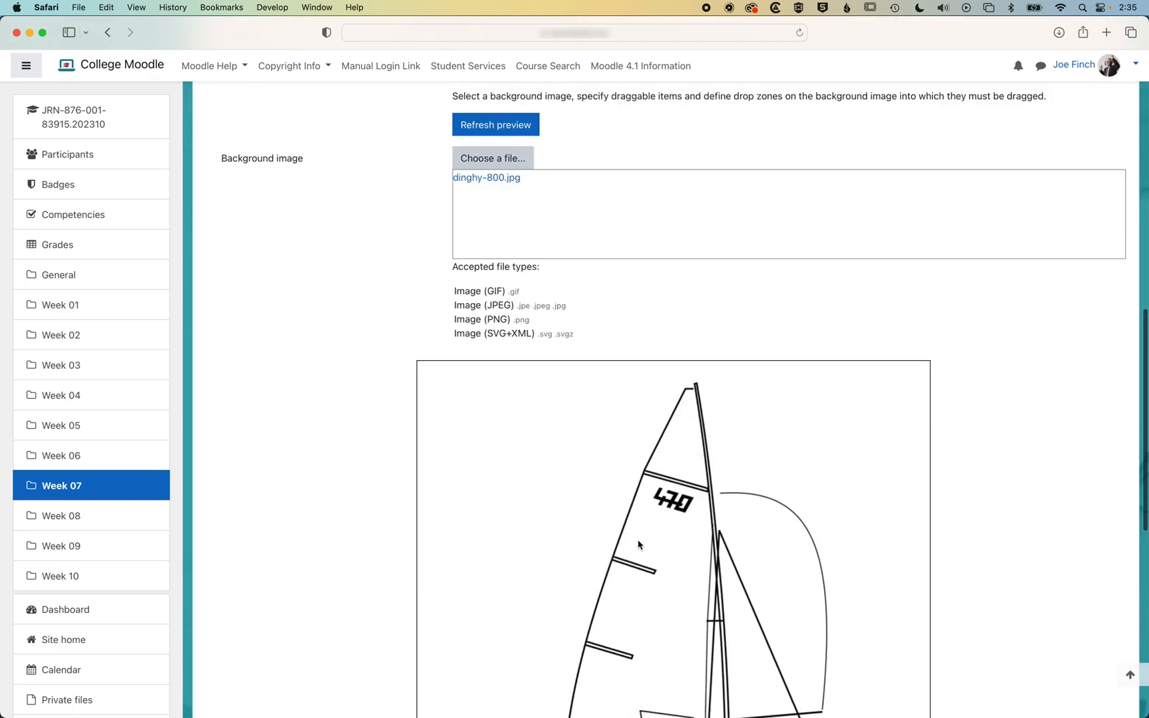
pyautogui.scroll(-3)
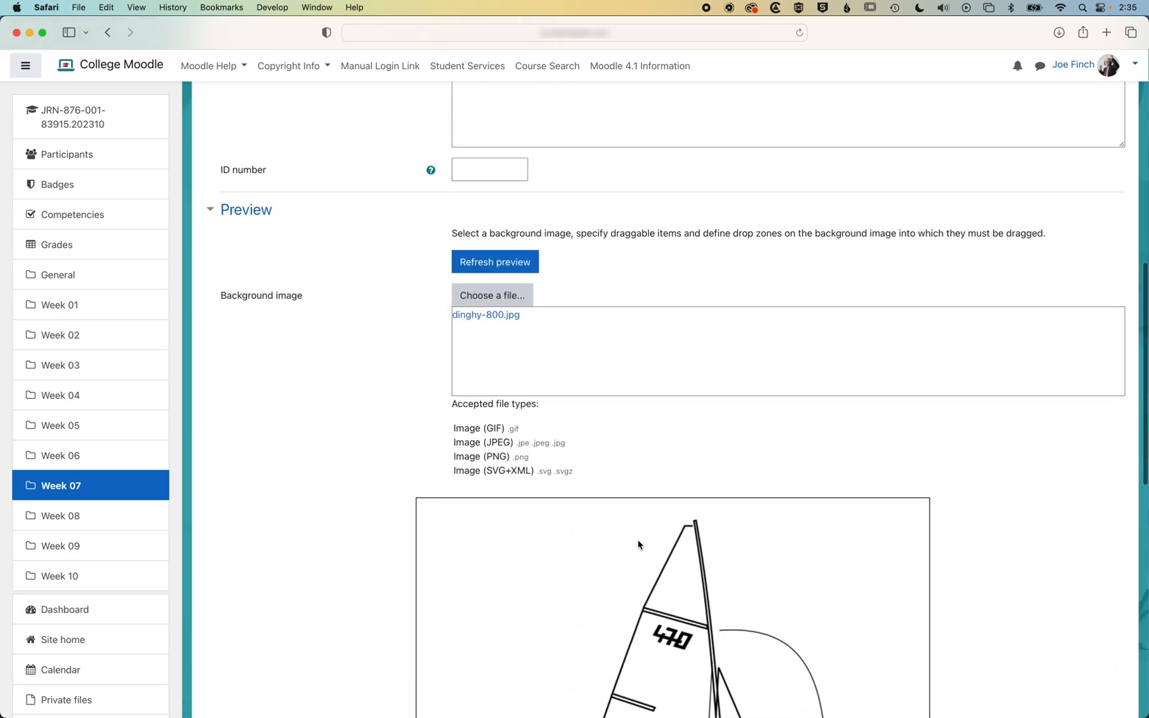
# Step: Make draggable item 1 a text label reading Hull
pyautogui.scroll(-3)
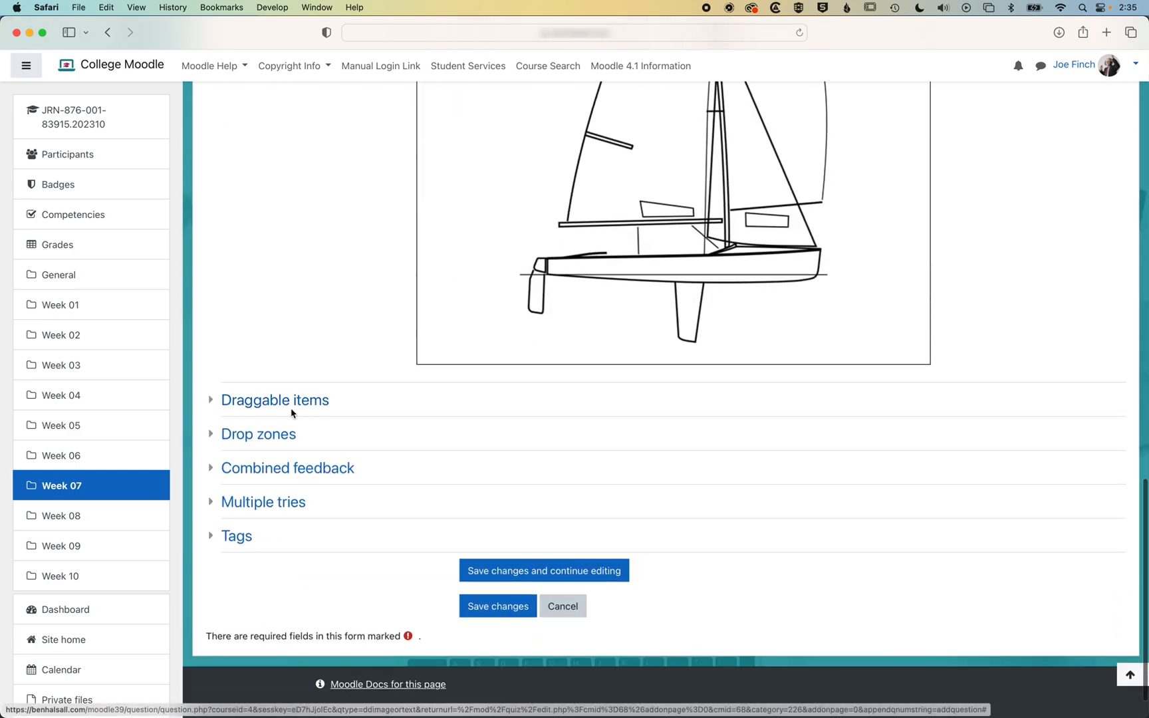
pyautogui.click(276, 399)
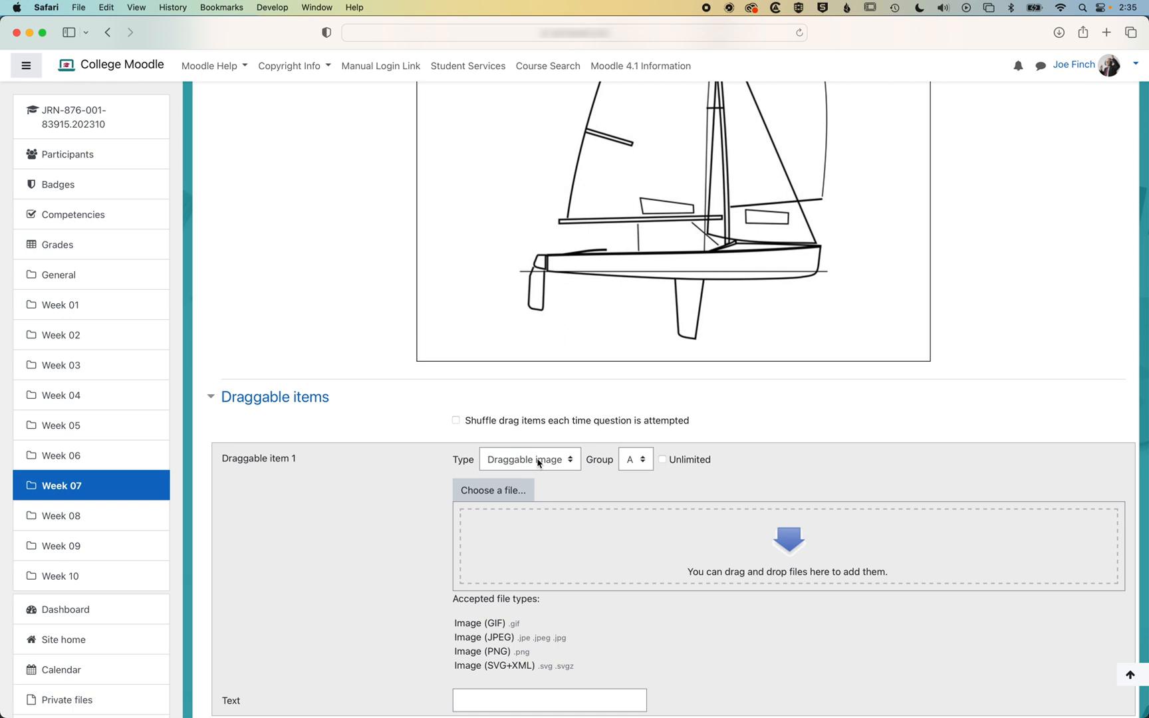
pyautogui.click(529, 459)
pyautogui.write('Hu')
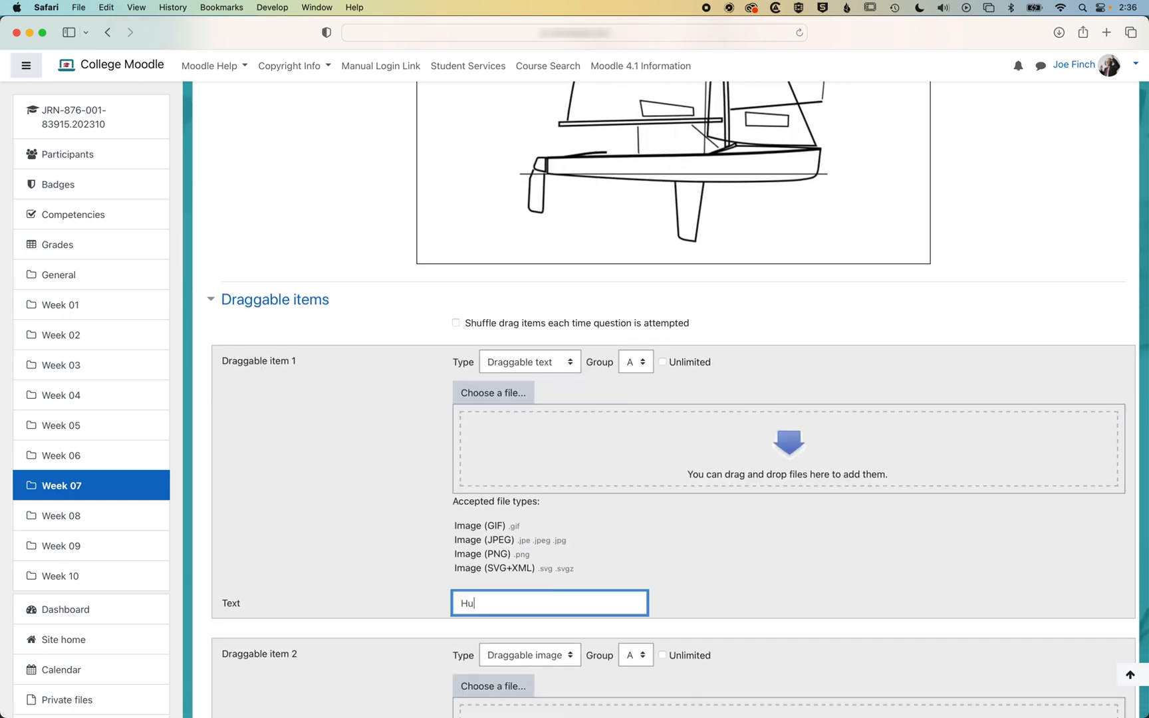
pyautogui.write('ll')
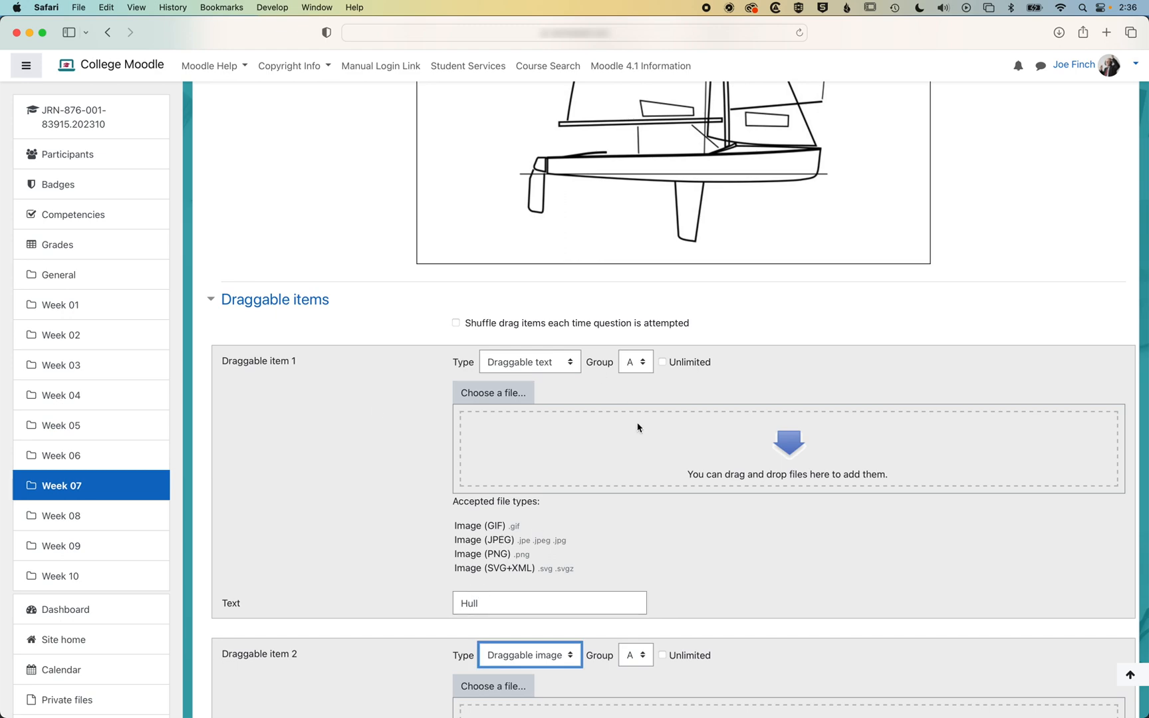
pyautogui.scroll(-3)
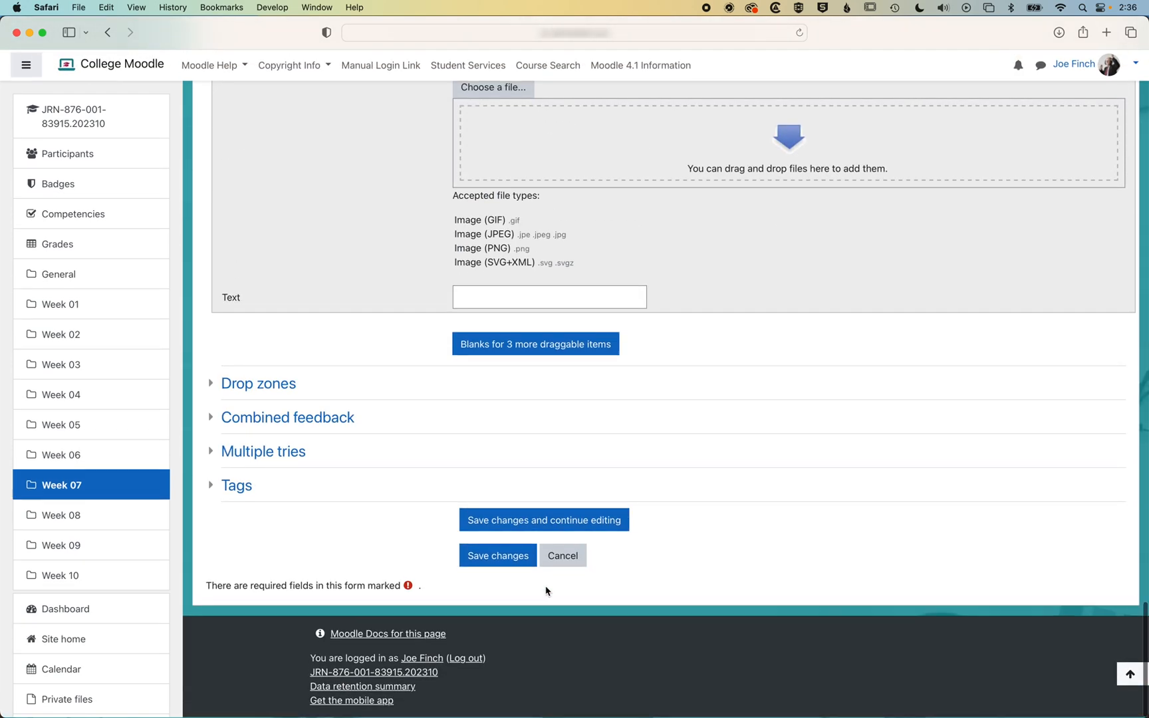
# Step: Assign Hull to drop zone 1 and drag its marker onto the dinghy's hull
pyautogui.click(258, 383)
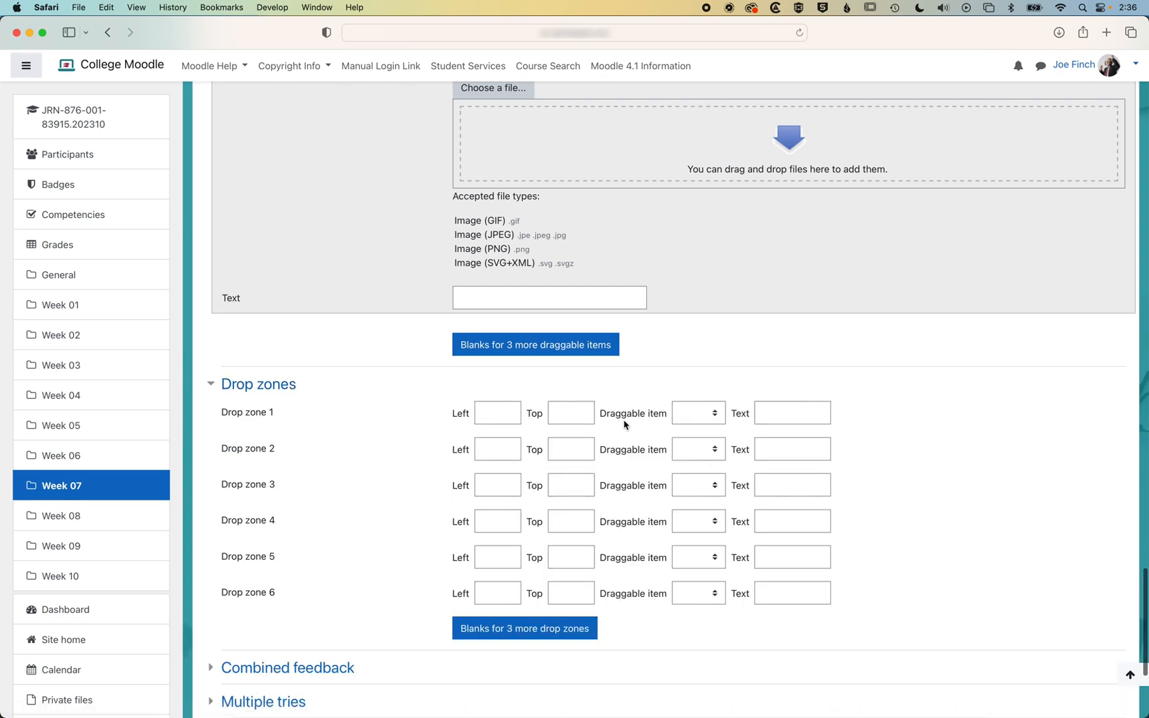
pyautogui.click(697, 412)
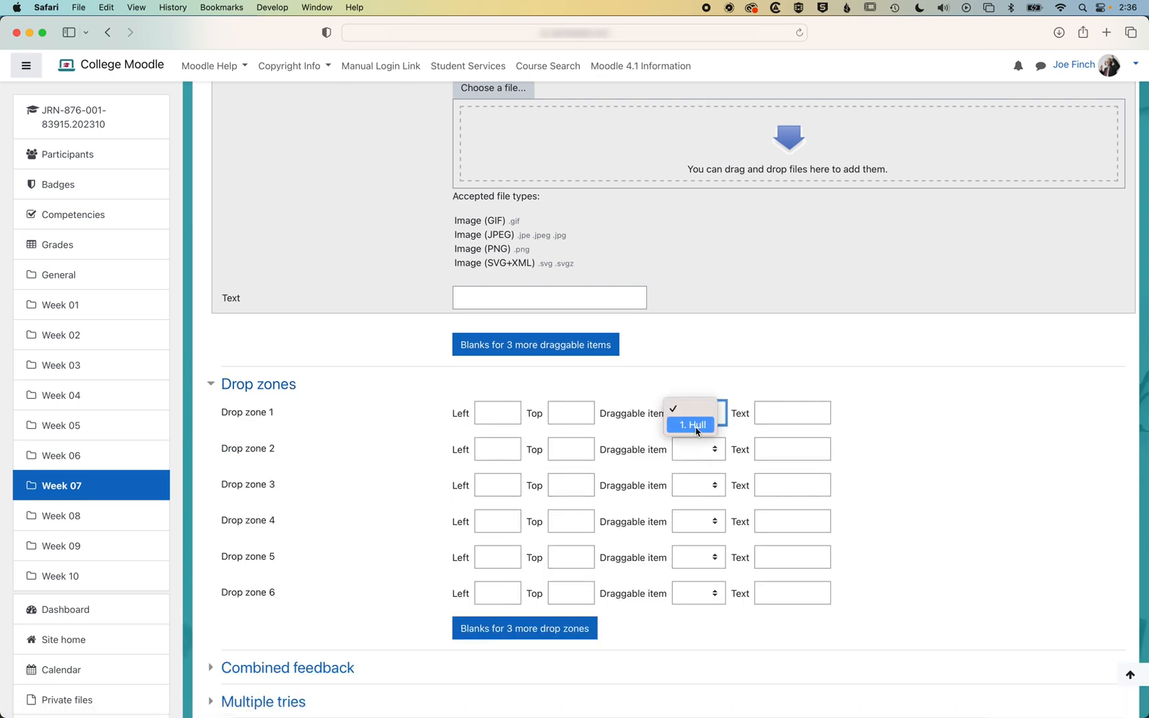
pyautogui.click(689, 426)
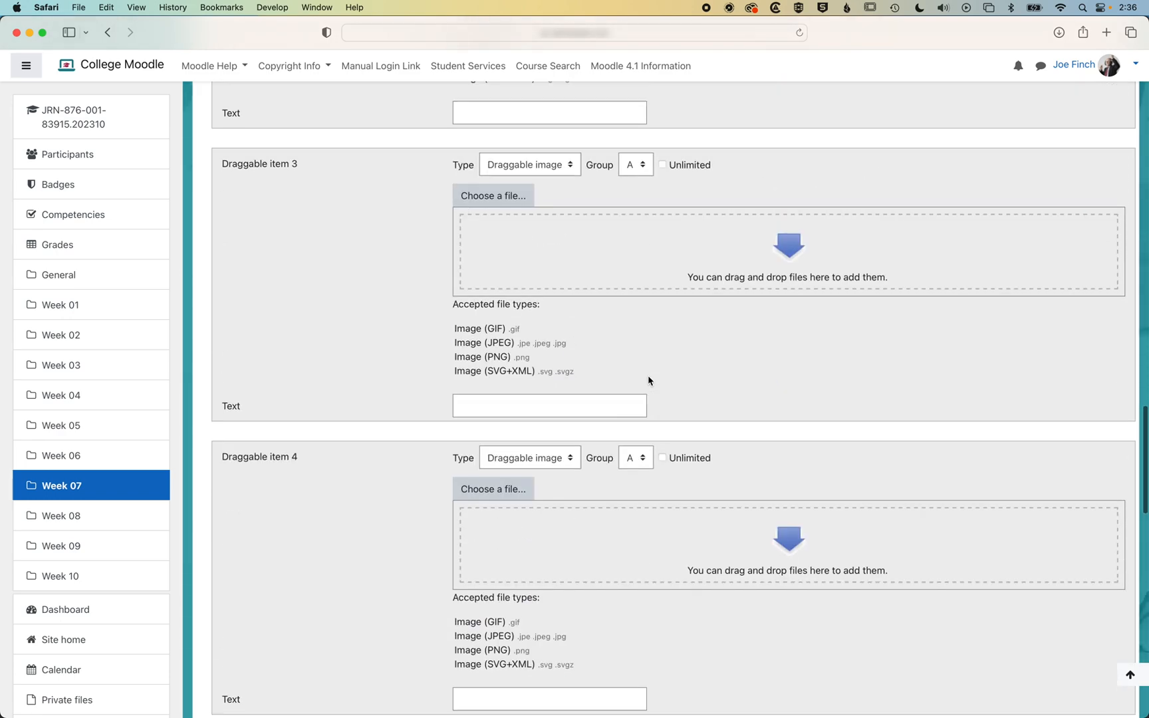
pyautogui.scroll(-3)
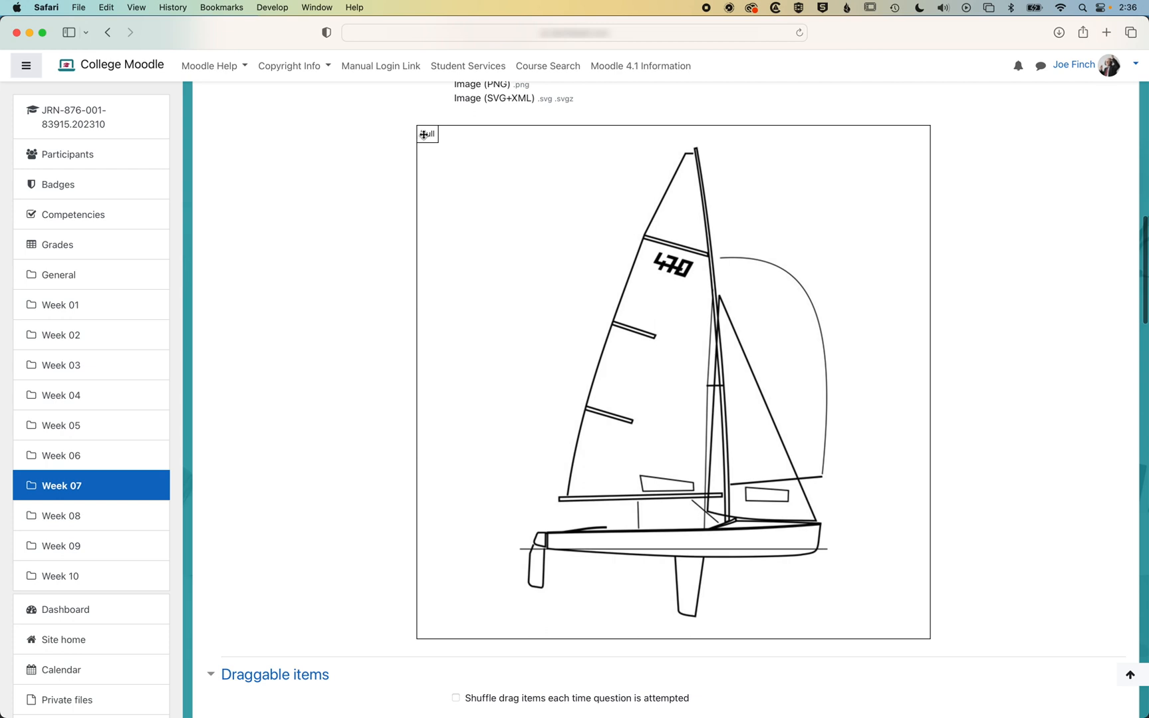
pyautogui.moveTo(427, 135); pyautogui.dragTo(686, 543)
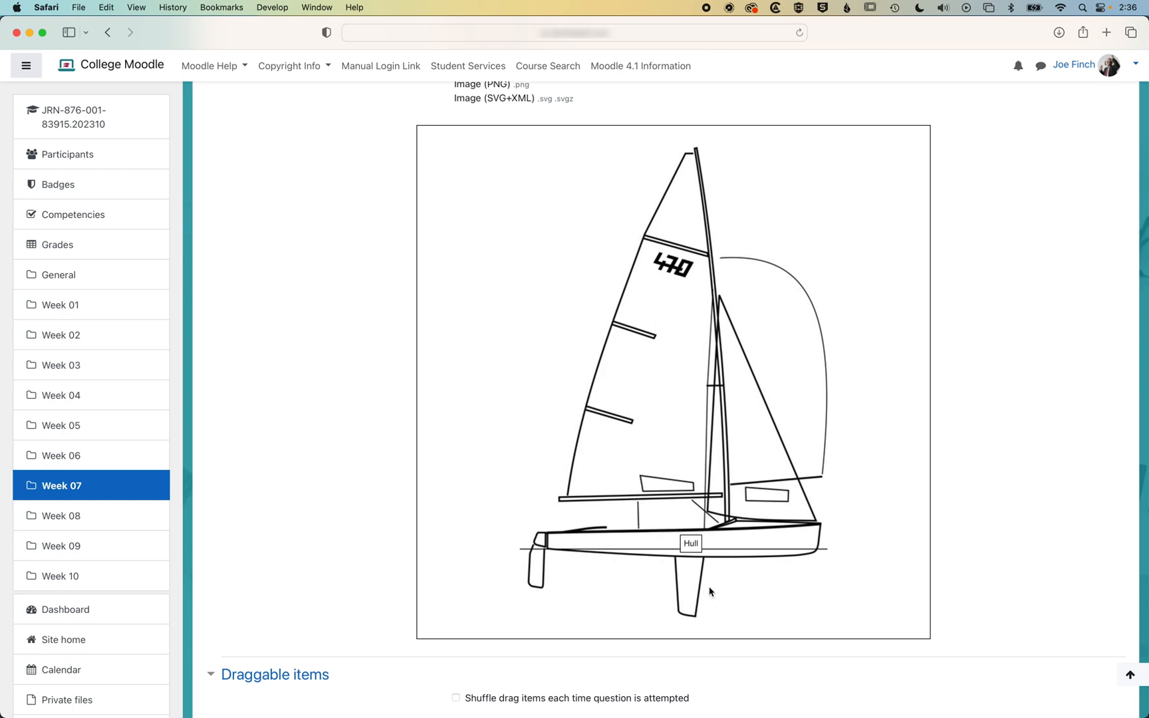
pyautogui.scroll(-3)
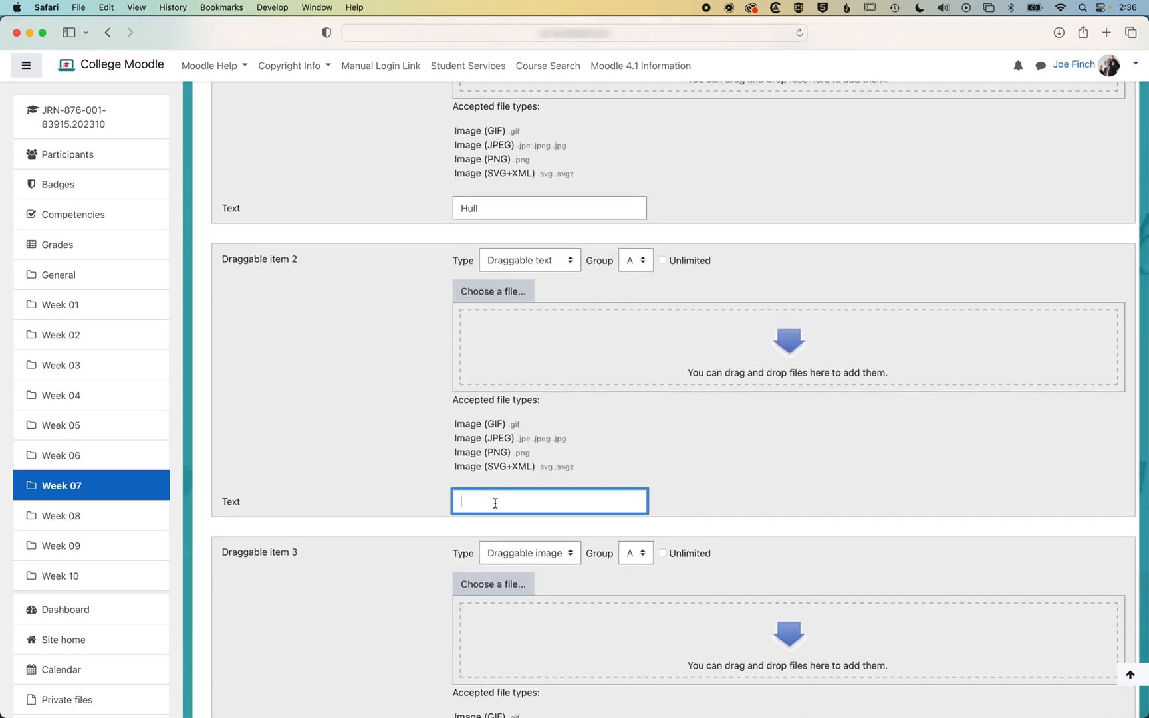
# Step: Assign Keel to drop zone 2 and drag its marker onto the dinghy's keel
pyautogui.scroll(-3)
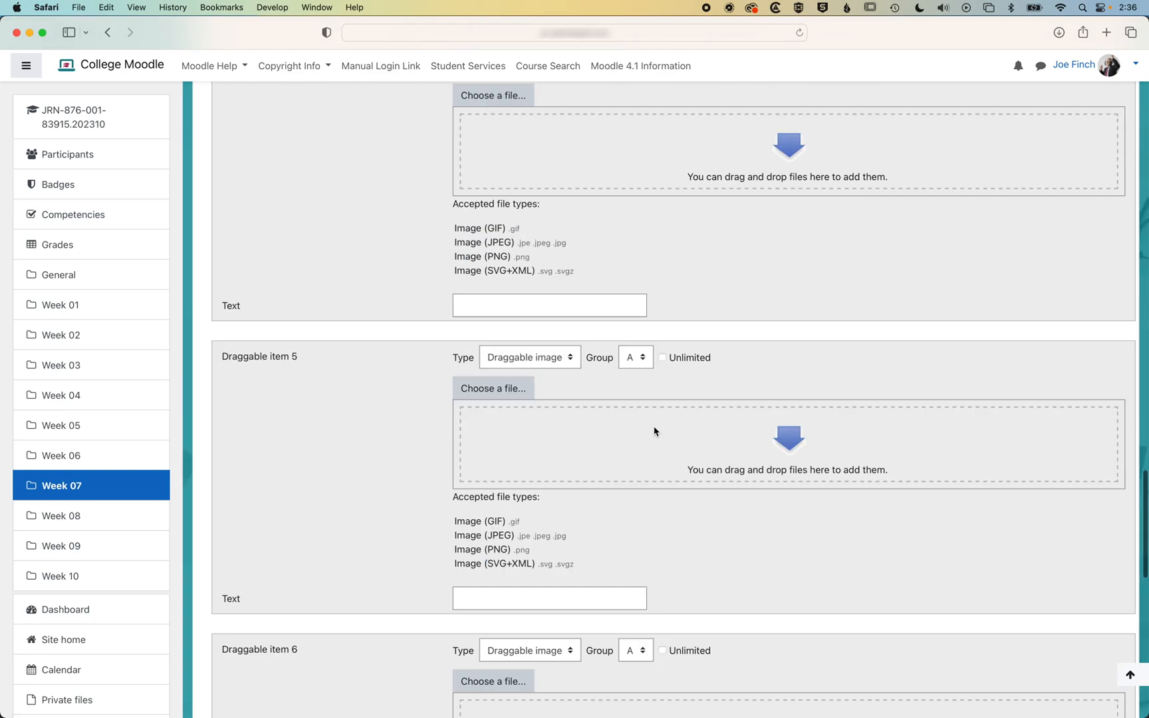
pyautogui.click(698, 204)
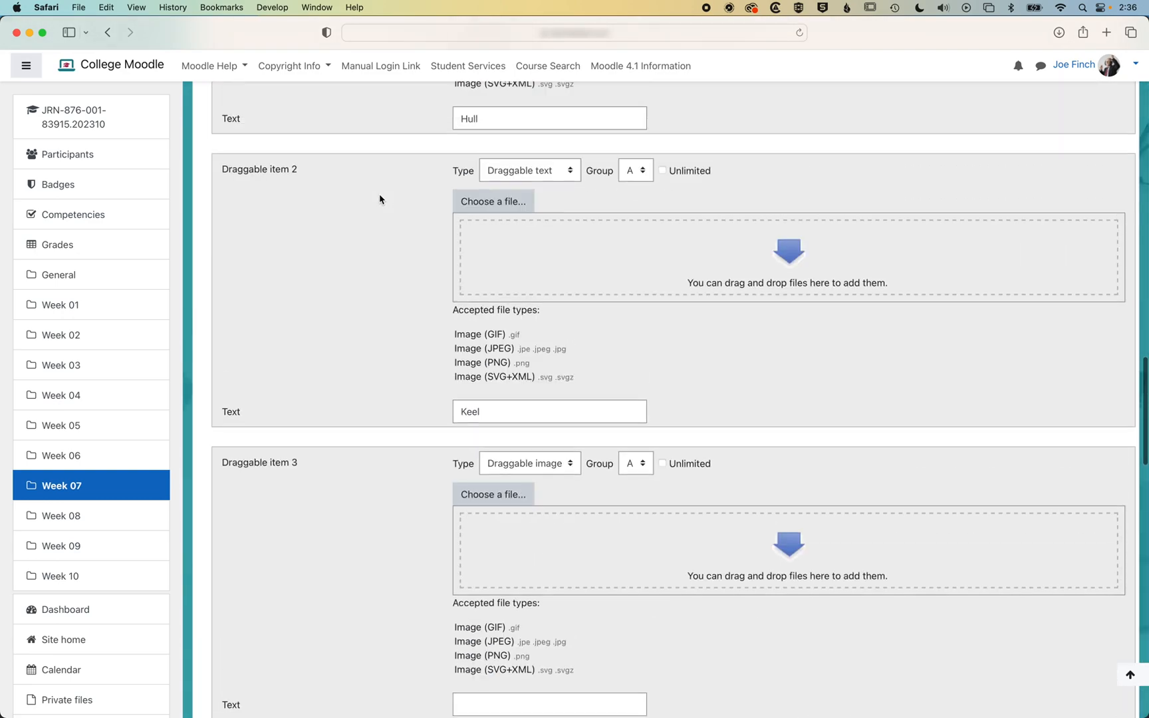
pyautogui.scroll(-3)
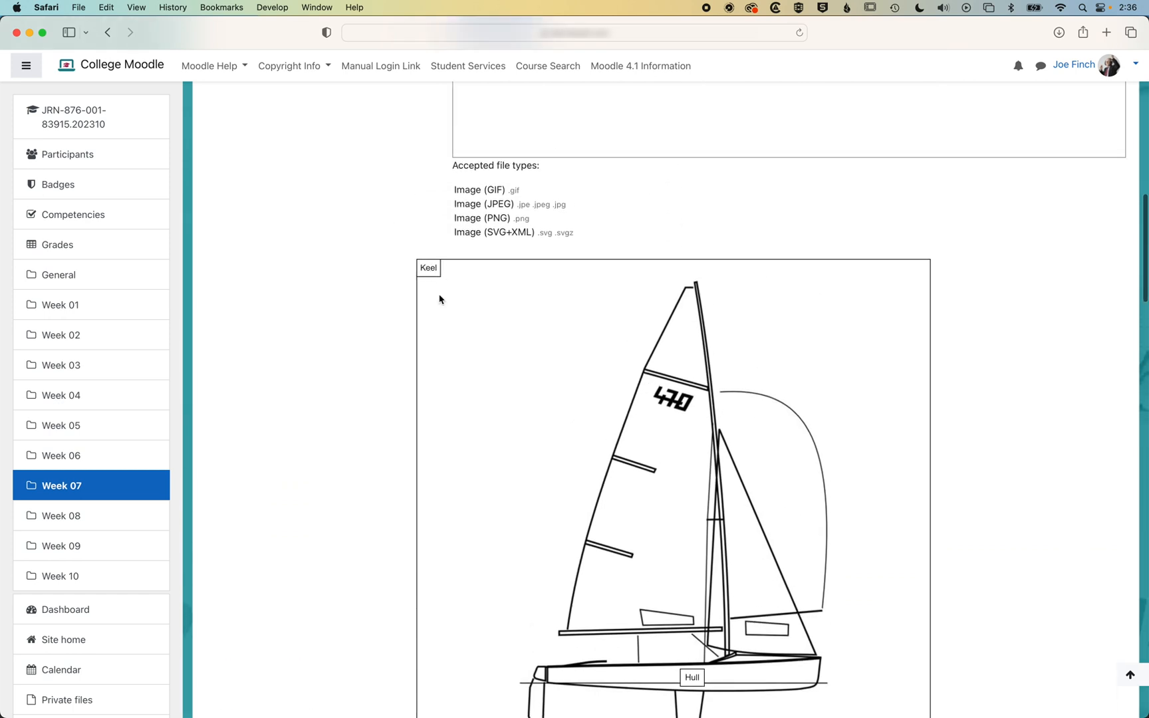
pyautogui.scroll(-3)
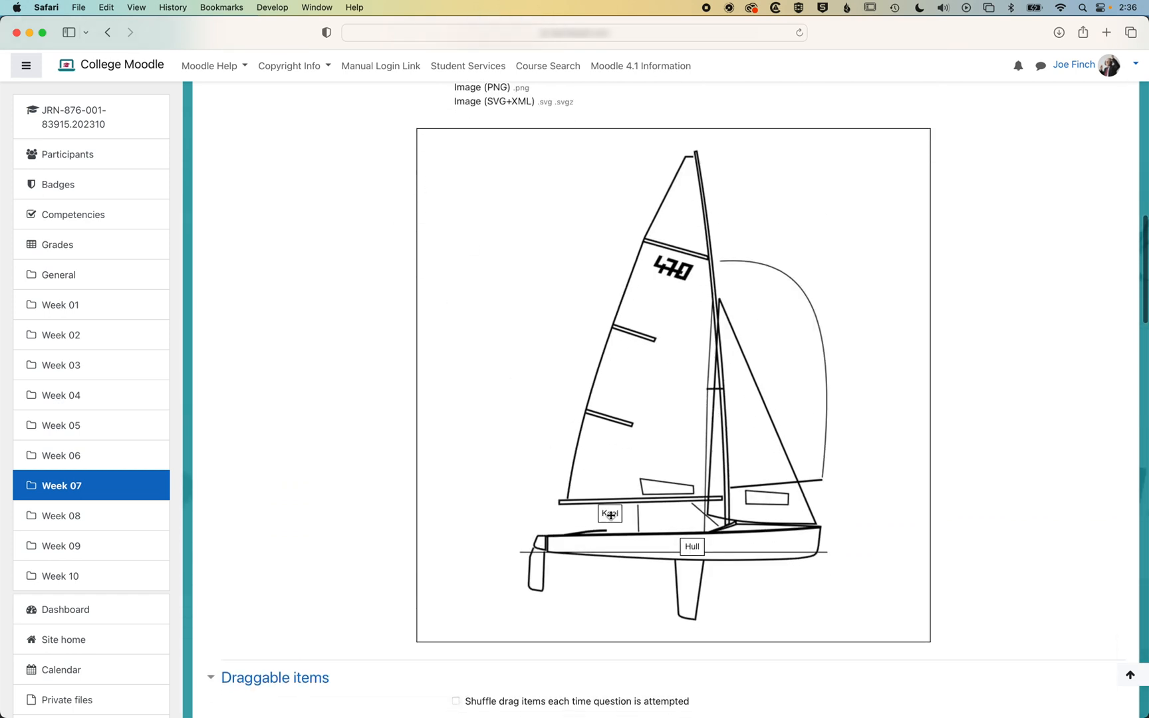
pyautogui.moveTo(609, 513); pyautogui.dragTo(686, 587)
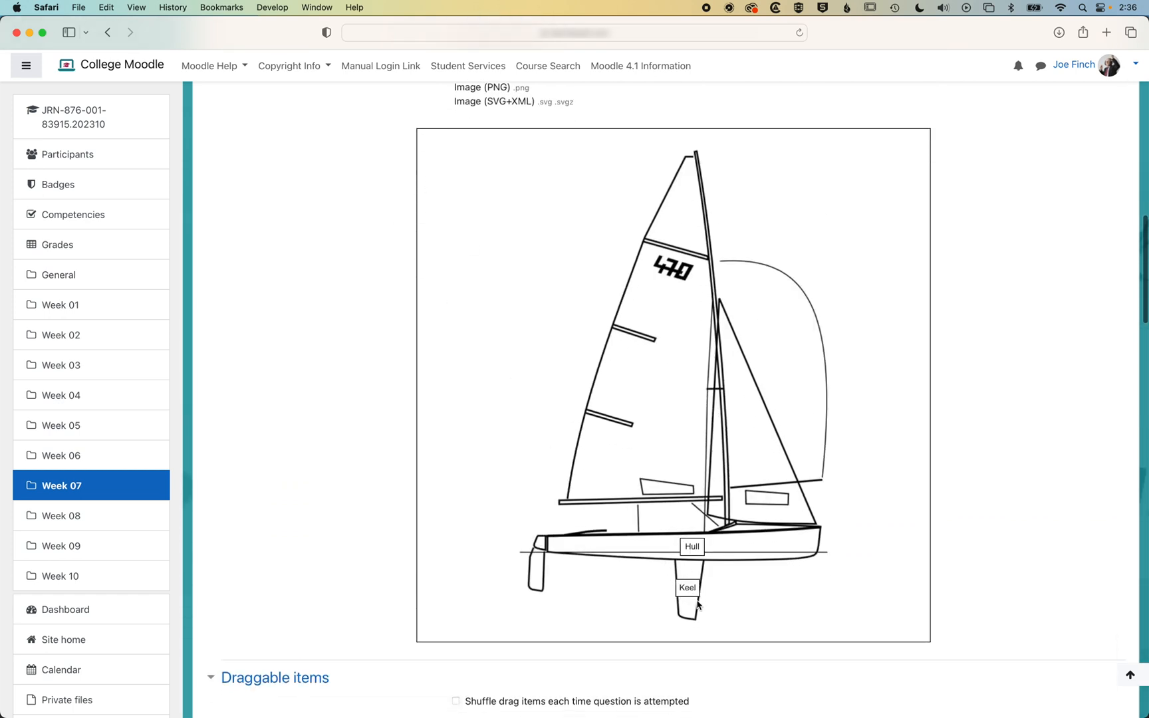
pyautogui.scroll(-3)
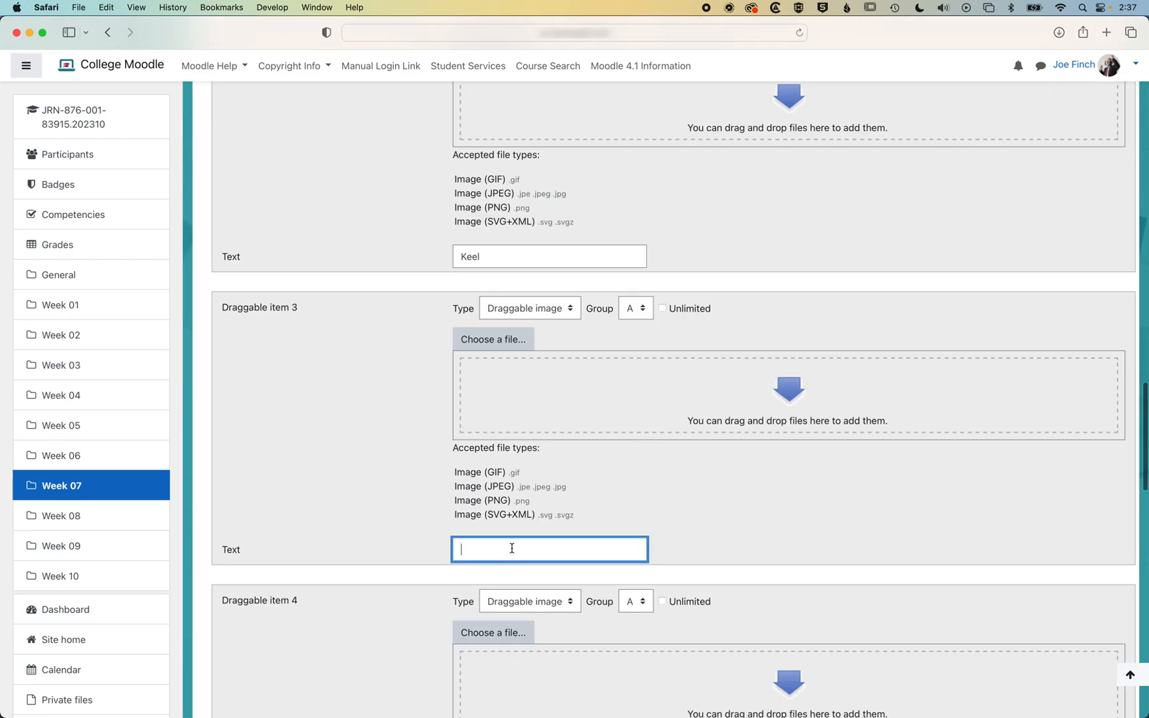
# Step: Enter Mainsail for item 3 and make item 4 a draggable text label
pyautogui.write('Mainsail')
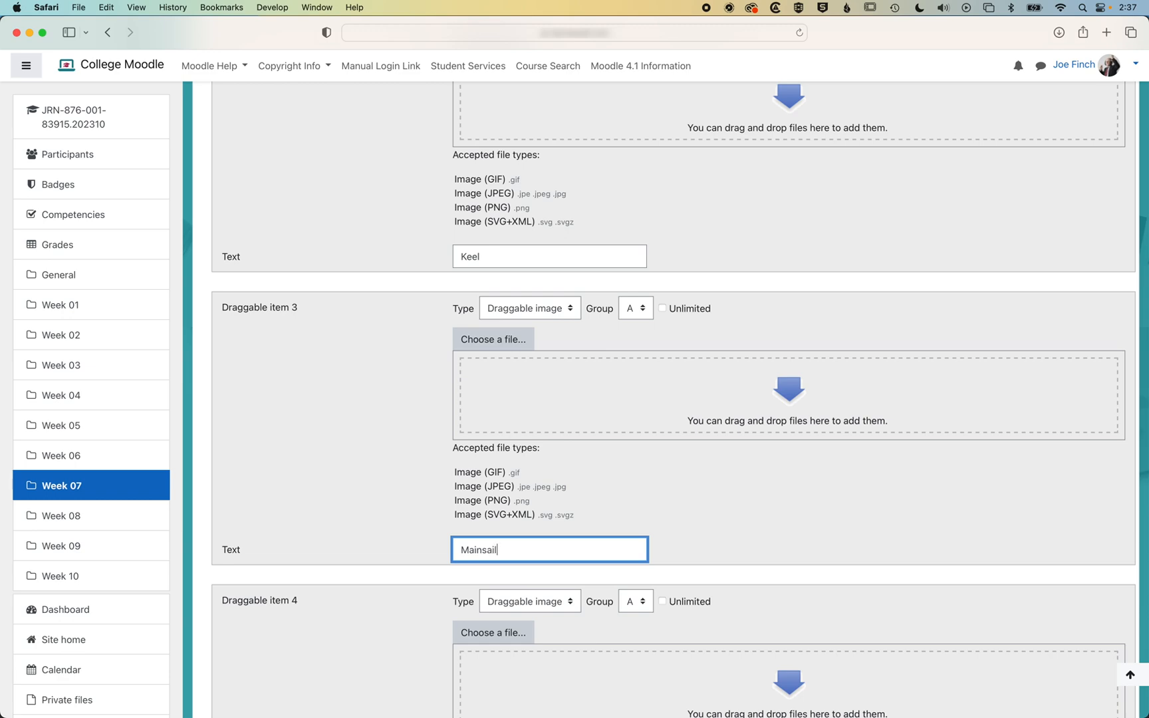
pyautogui.click(529, 307)
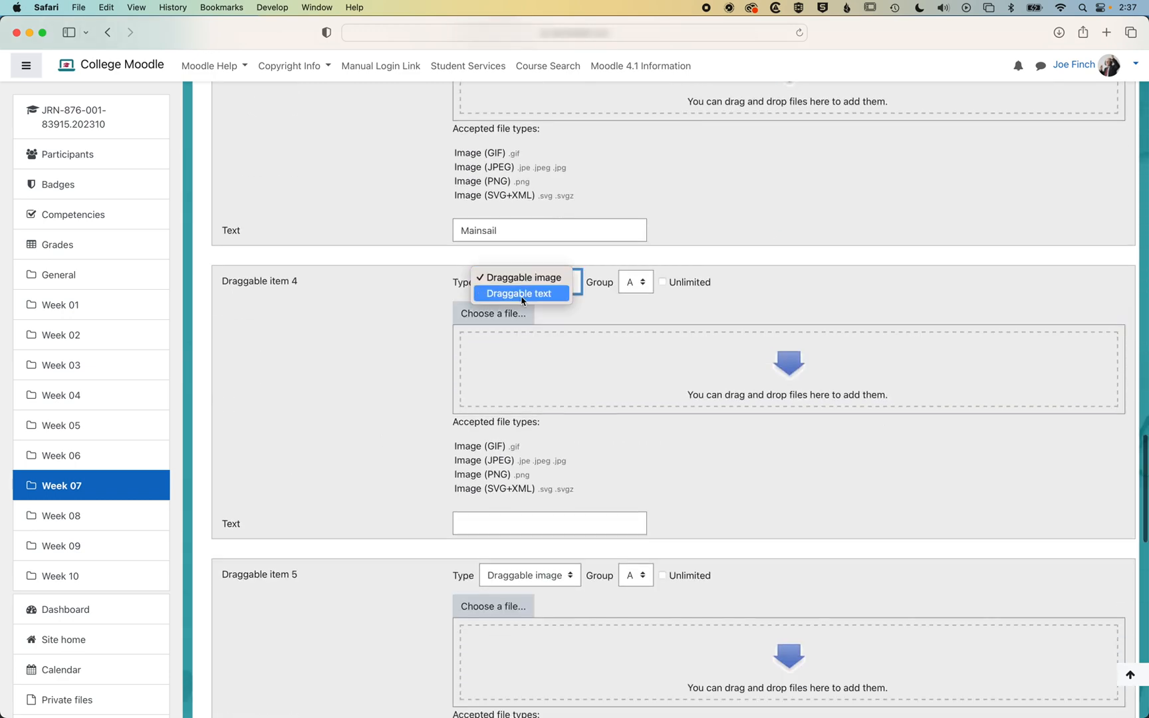
pyautogui.click(520, 293)
pyautogui.write('Jib')
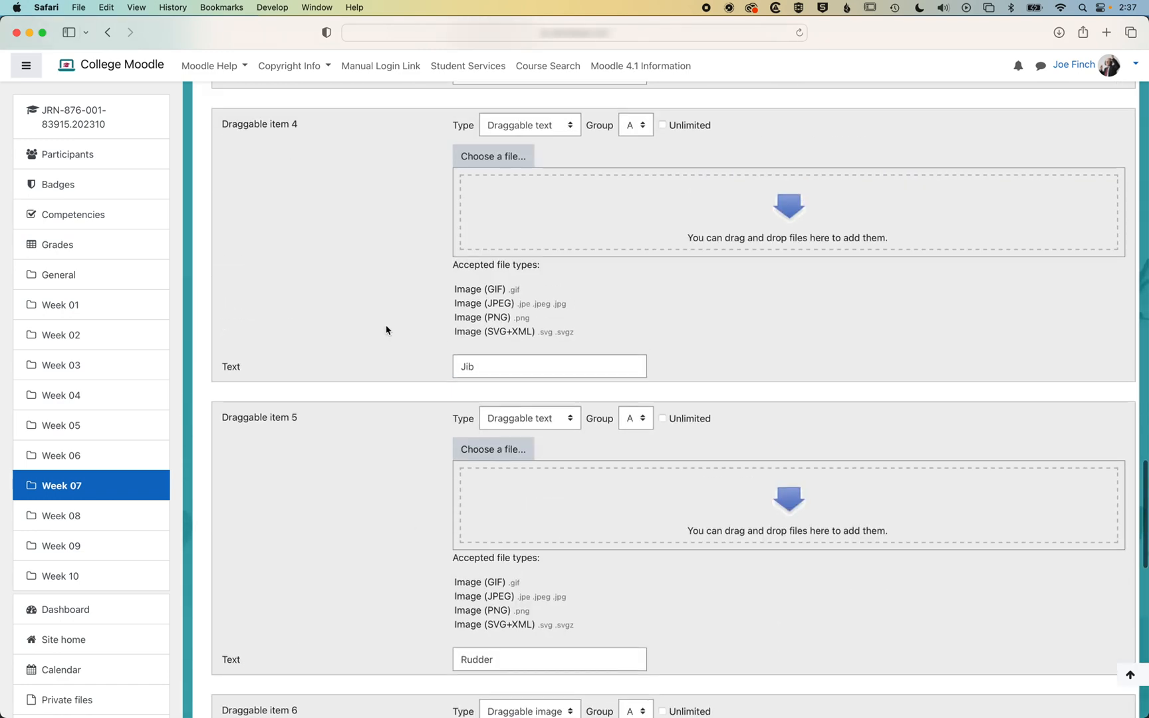
pyautogui.scroll(3)
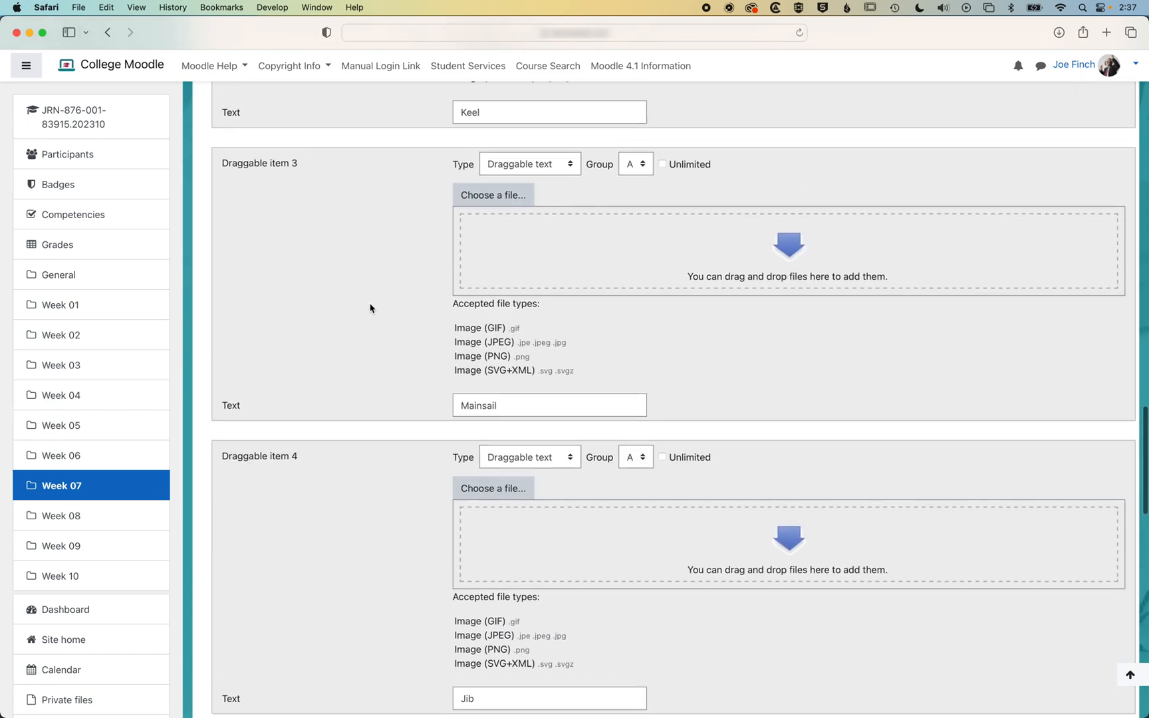
pyautogui.scroll(-3)
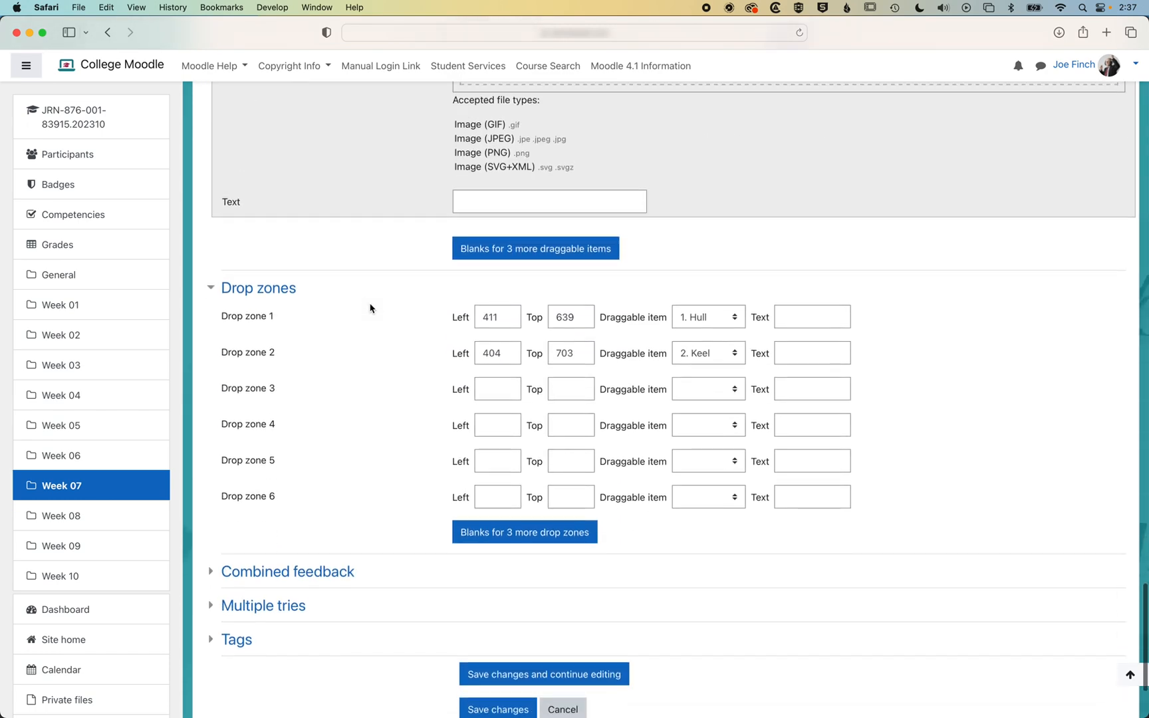
# Step: Assign Mainsail, Jib and Rudder to drop zones 3, 4 and 5
pyautogui.click(706, 358)
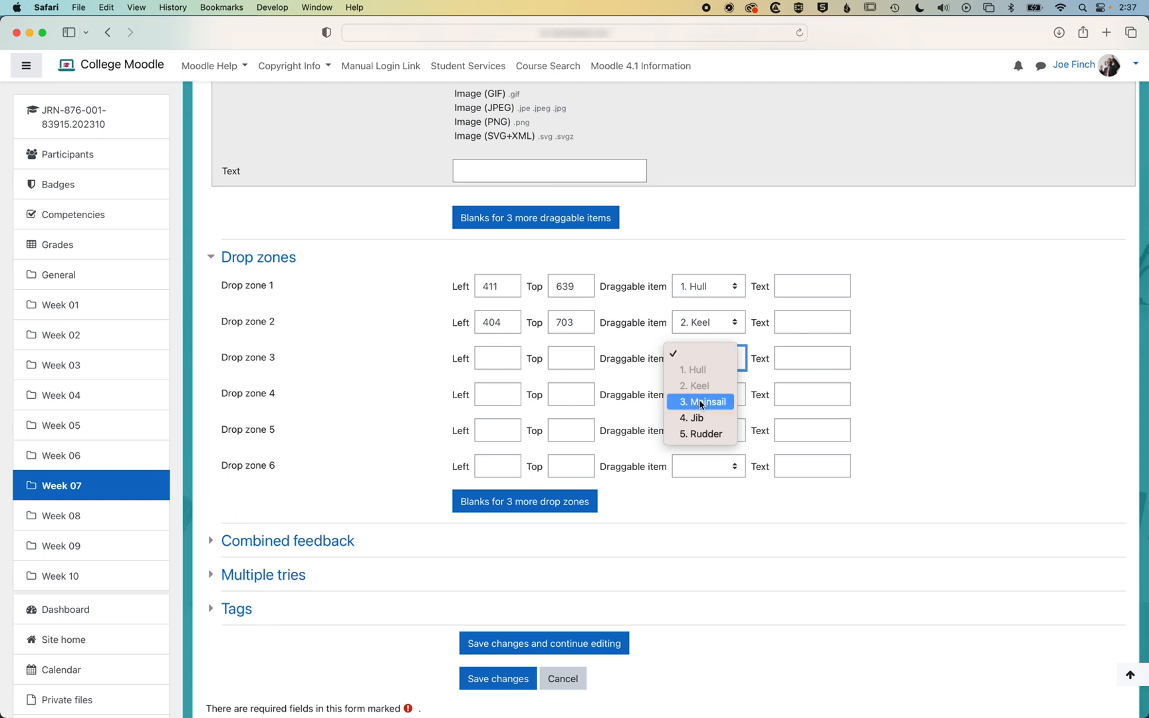
pyautogui.click(700, 401)
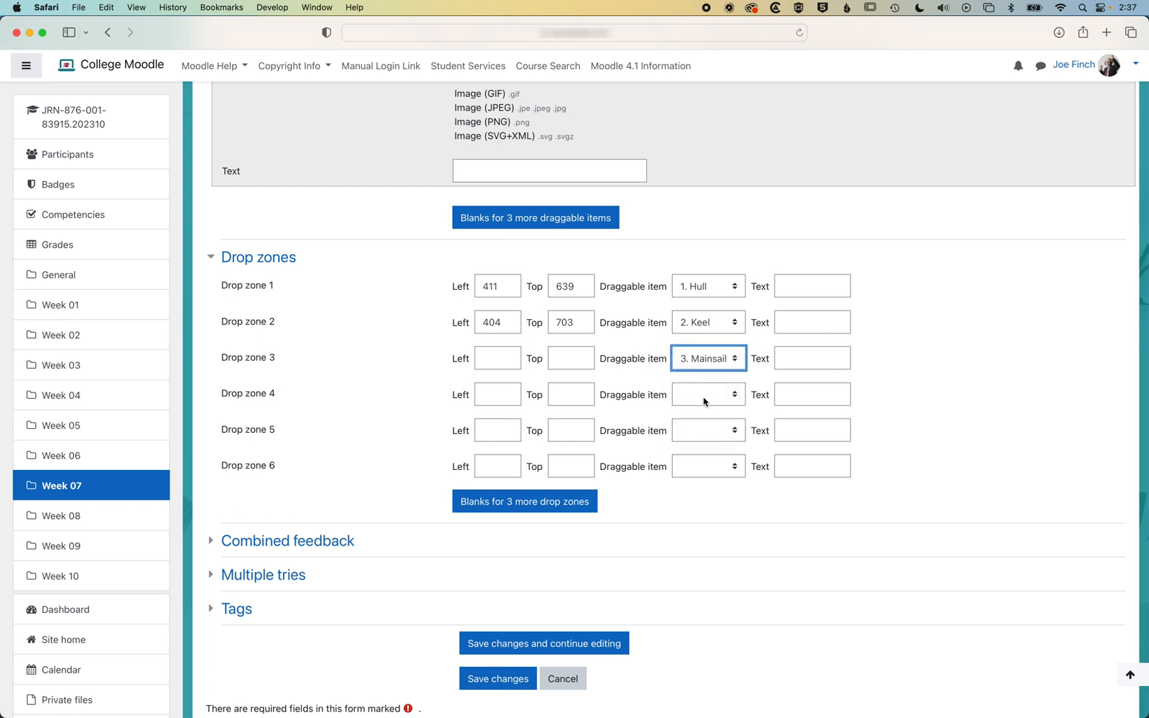
pyautogui.click(708, 394)
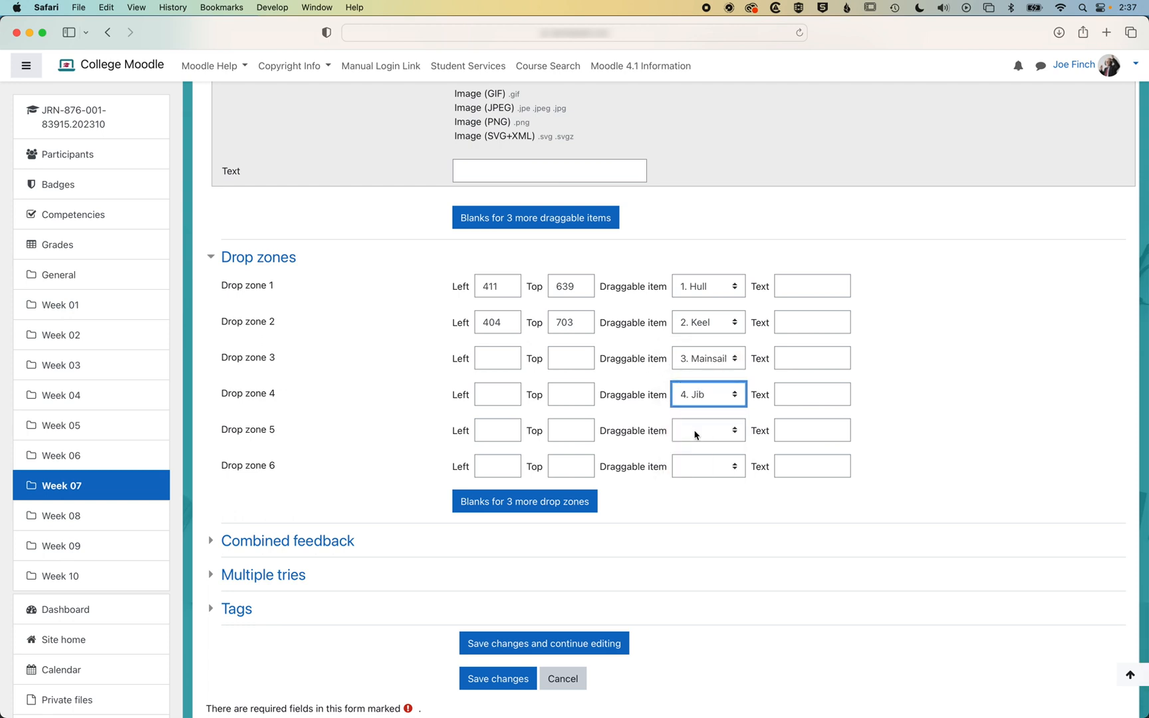
pyautogui.click(707, 430)
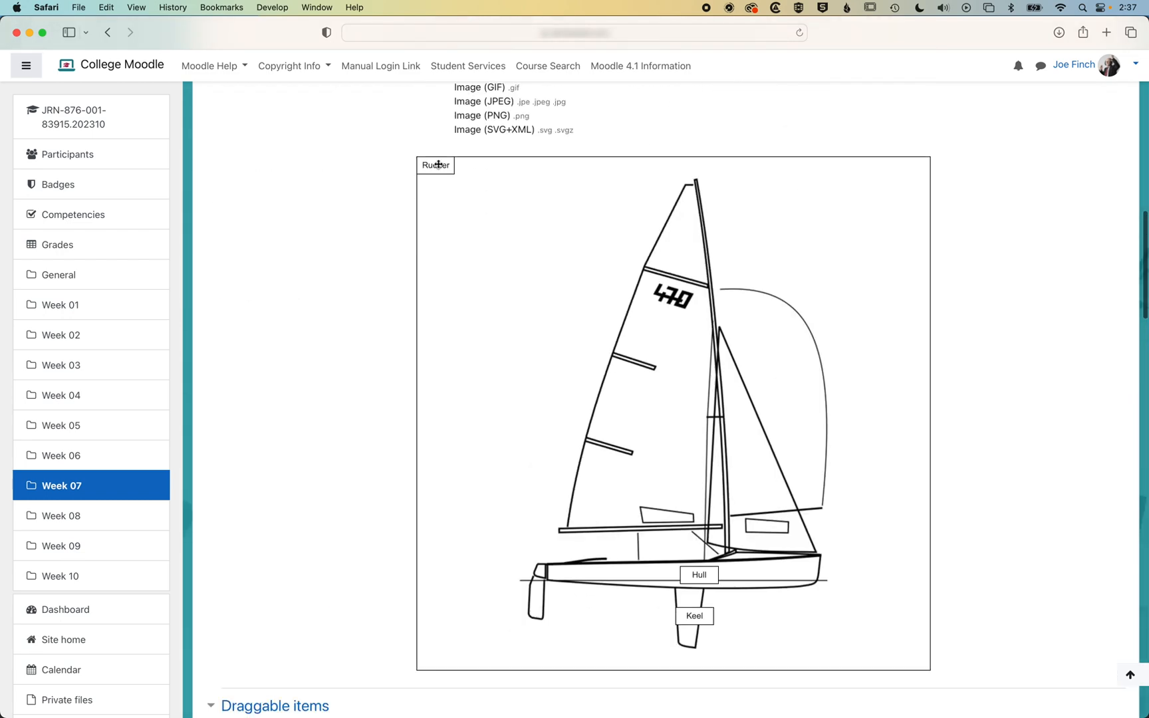
# Step: Drag the Rudder and Jib markers onto the boat's rudder and jib in the preview
pyautogui.moveTo(435, 164); pyautogui.dragTo(505, 216)
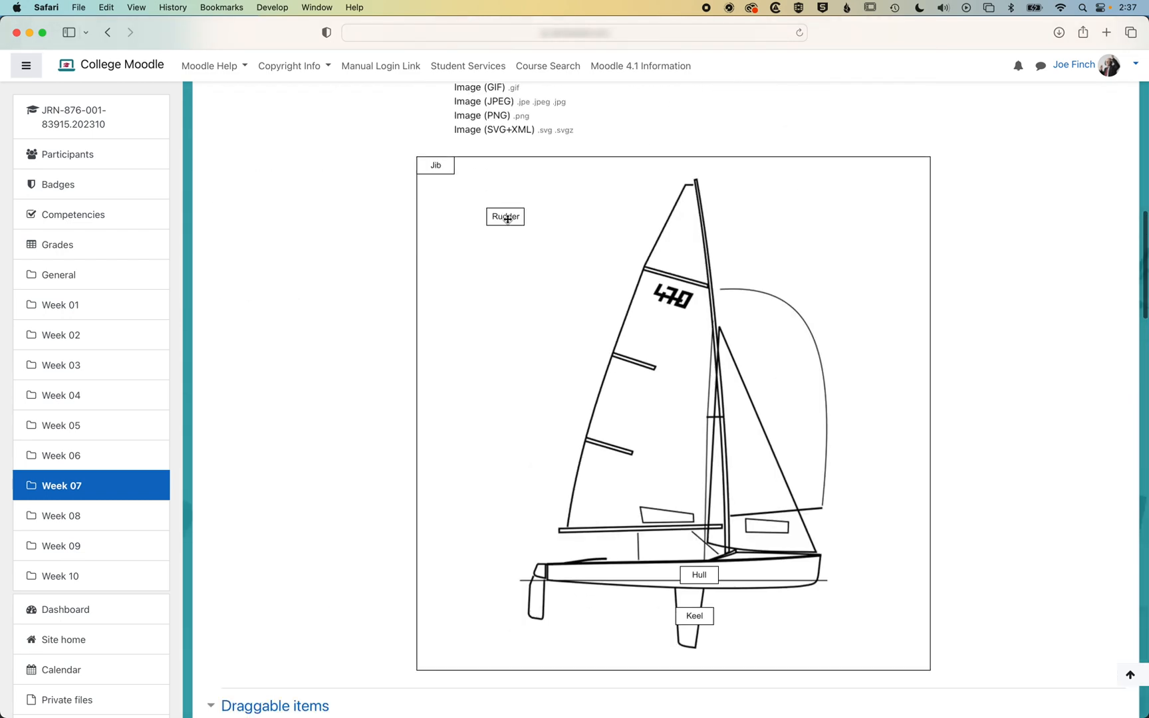
pyautogui.moveTo(504, 217); pyautogui.dragTo(527, 603)
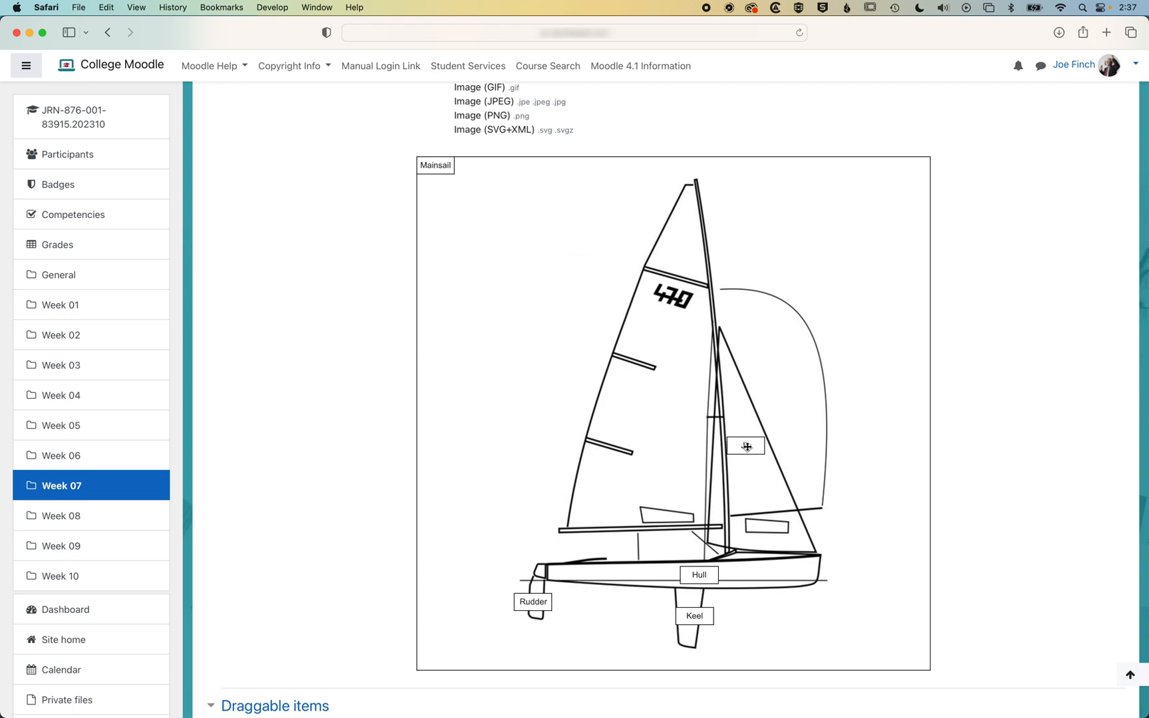
pyautogui.scroll(-3)
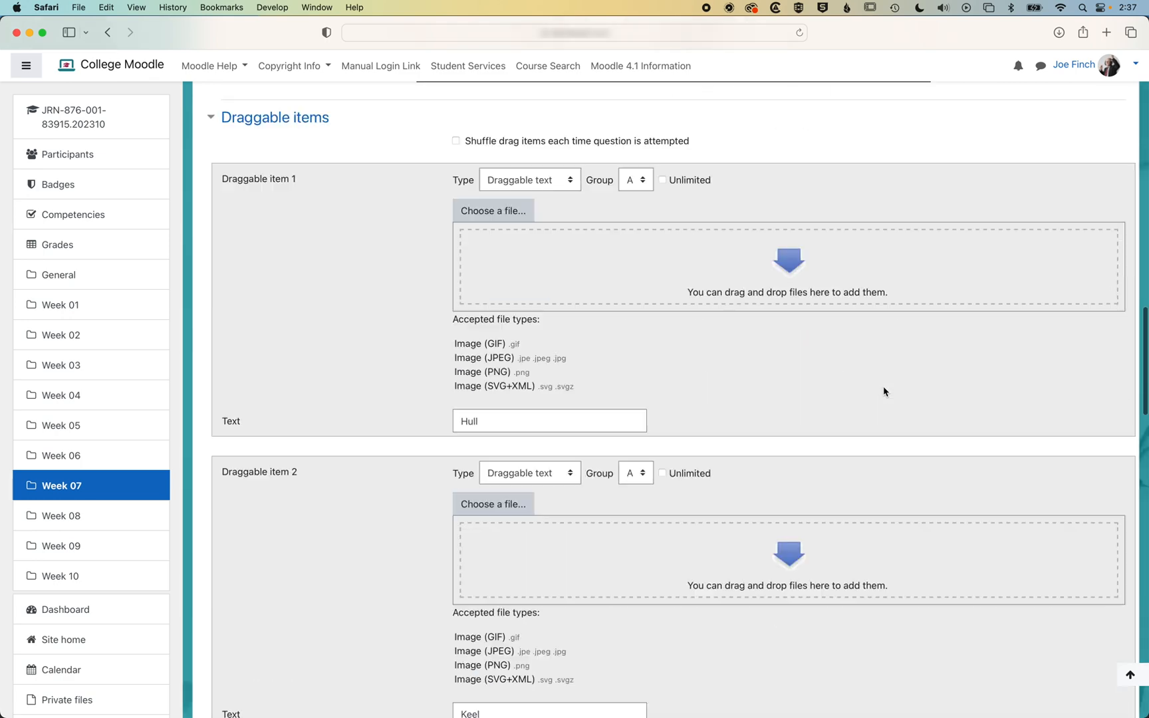
pyautogui.scroll(-3)
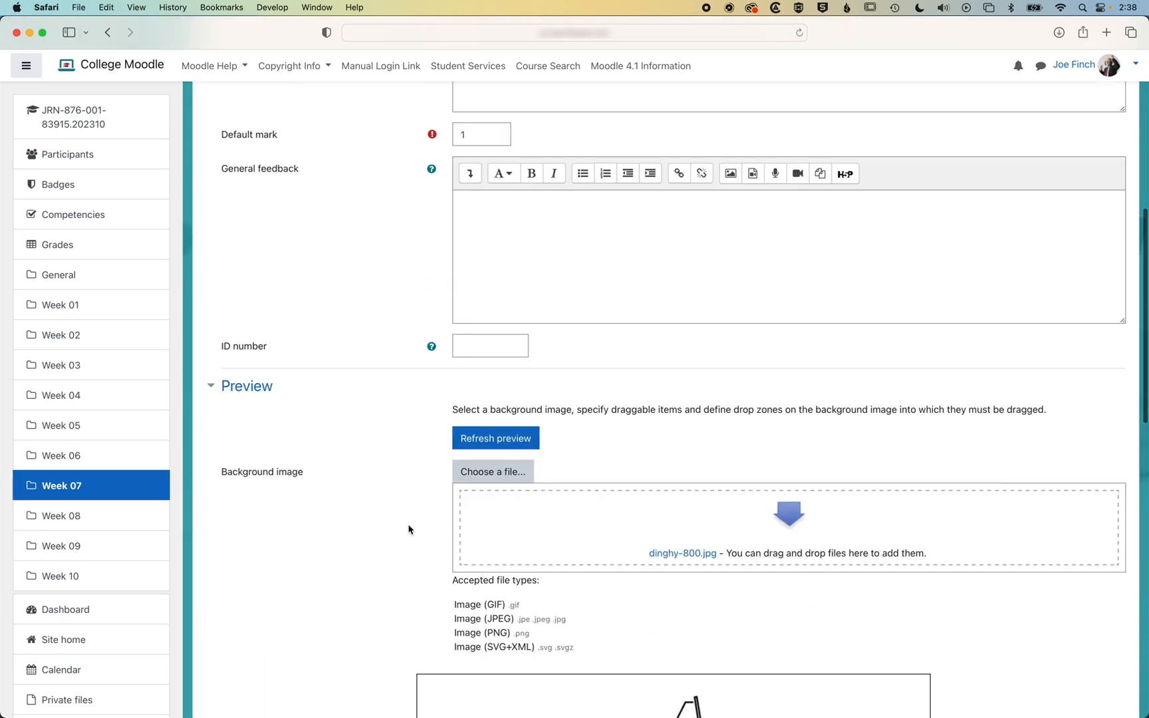
pyautogui.scroll(-3)
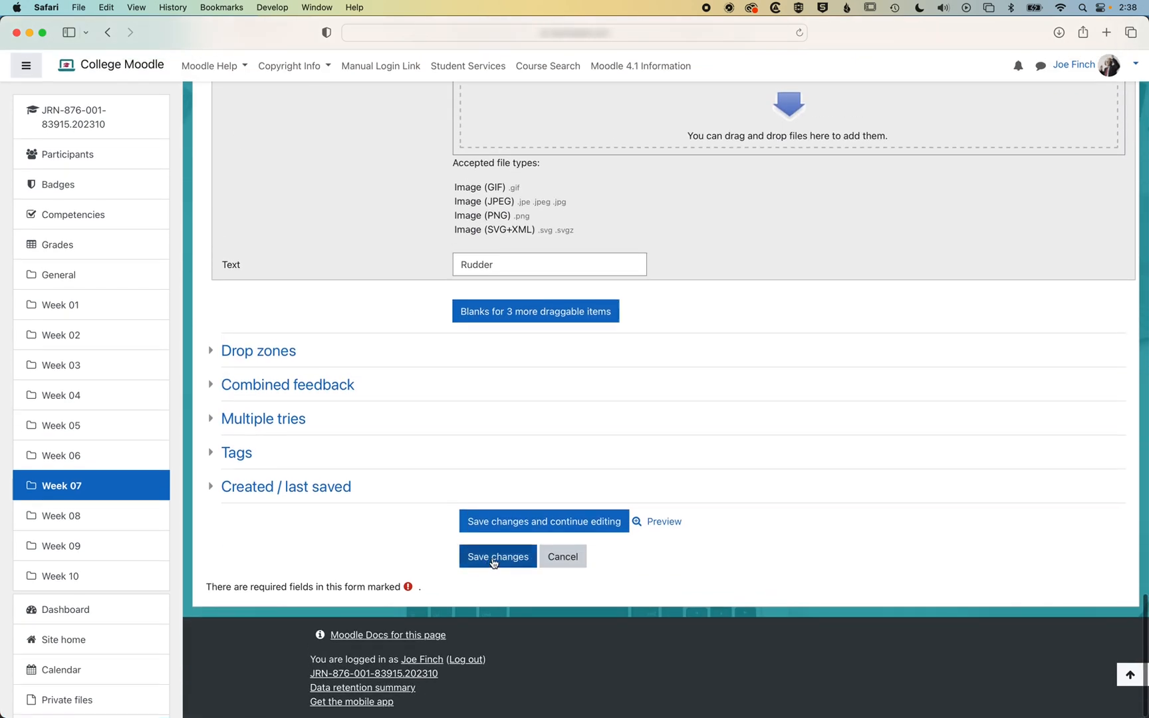
# Step: Save the question, return to the Sailing Quiz page and start a preview attempt
pyautogui.click(497, 556)
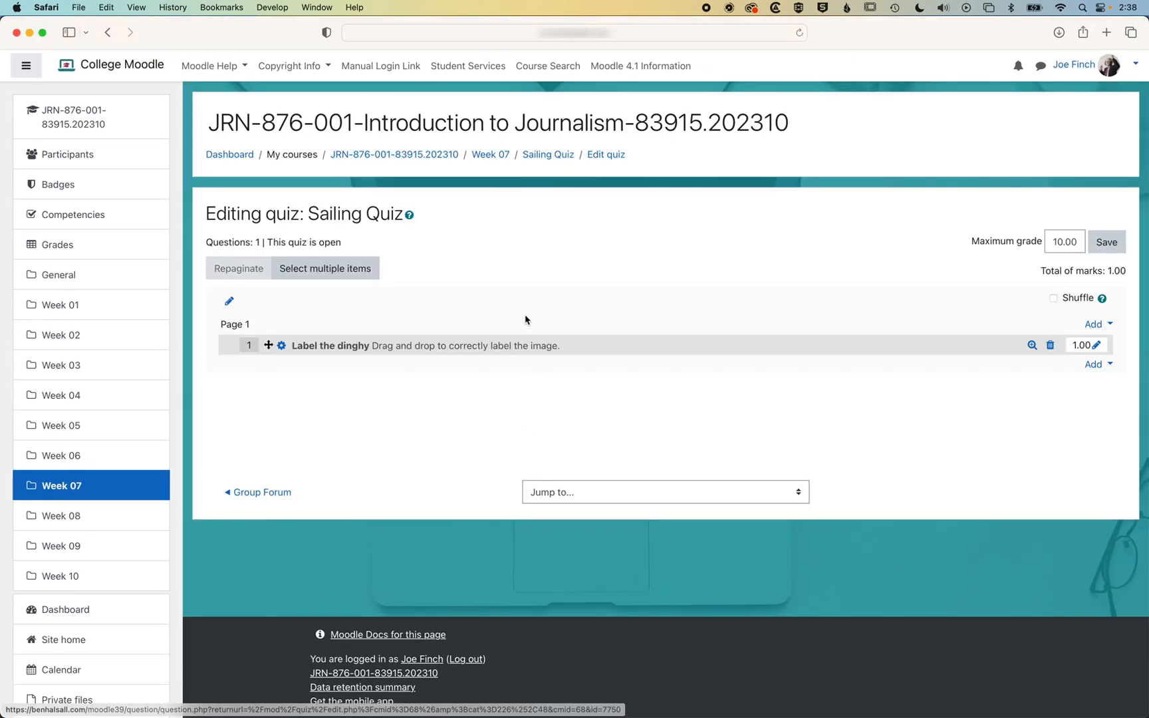
pyautogui.click(548, 154)
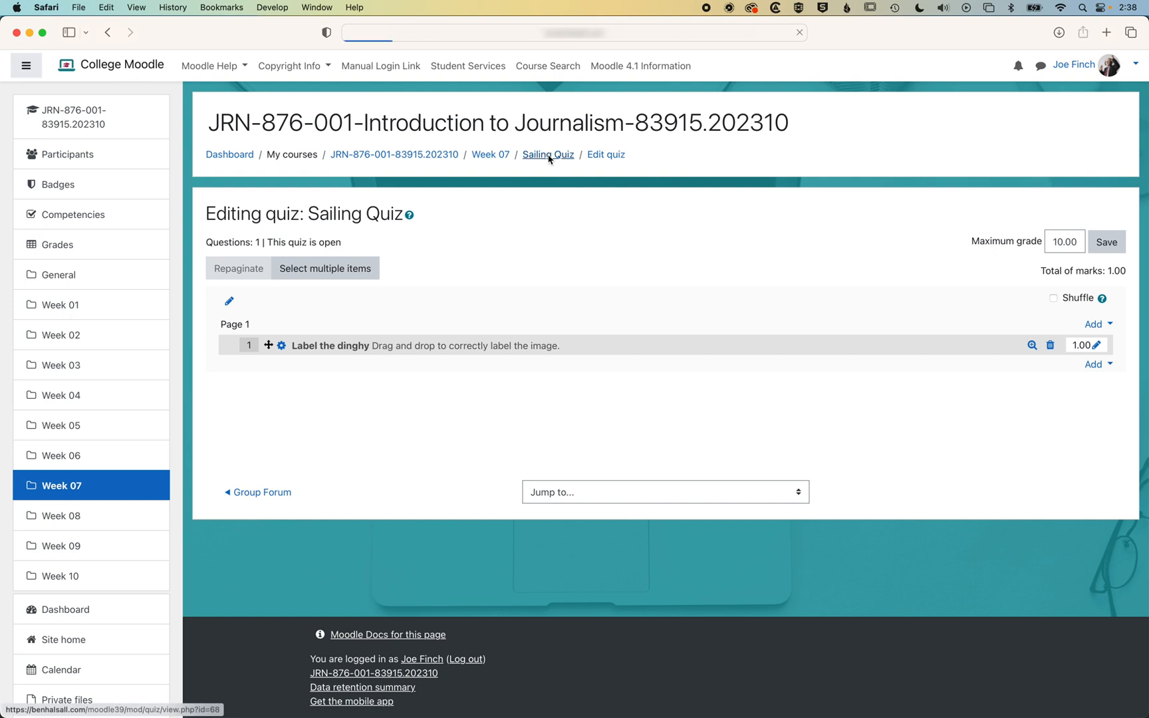
pyautogui.click(546, 154)
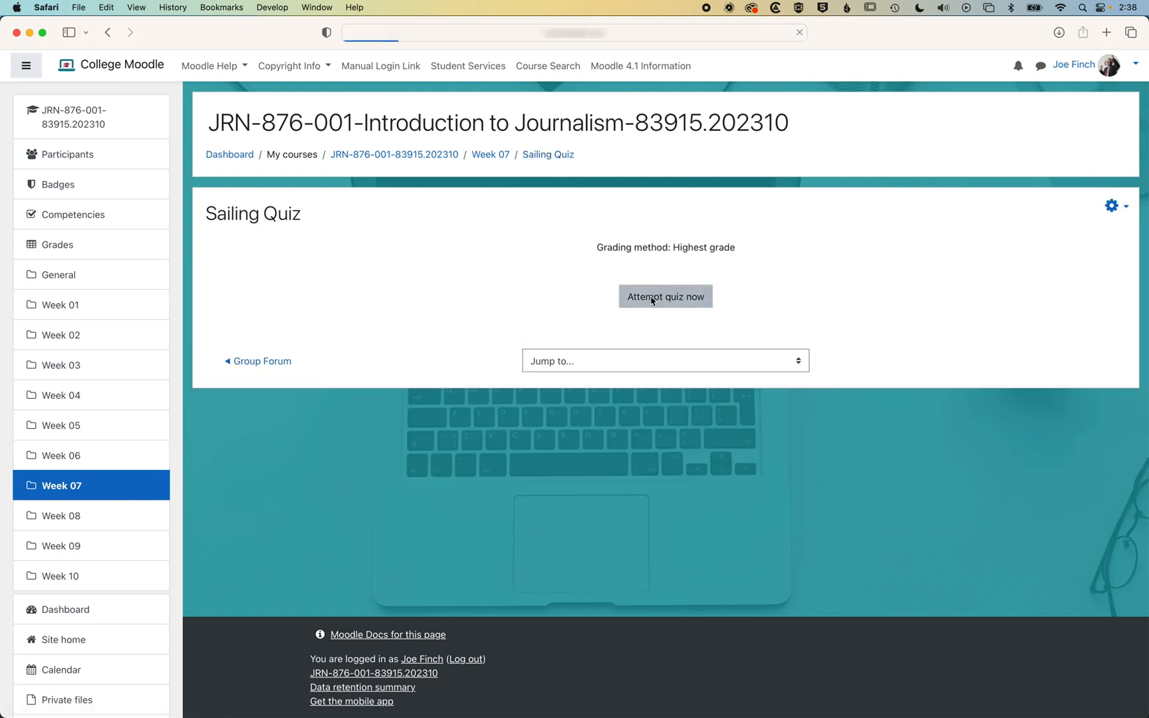
pyautogui.click(665, 296)
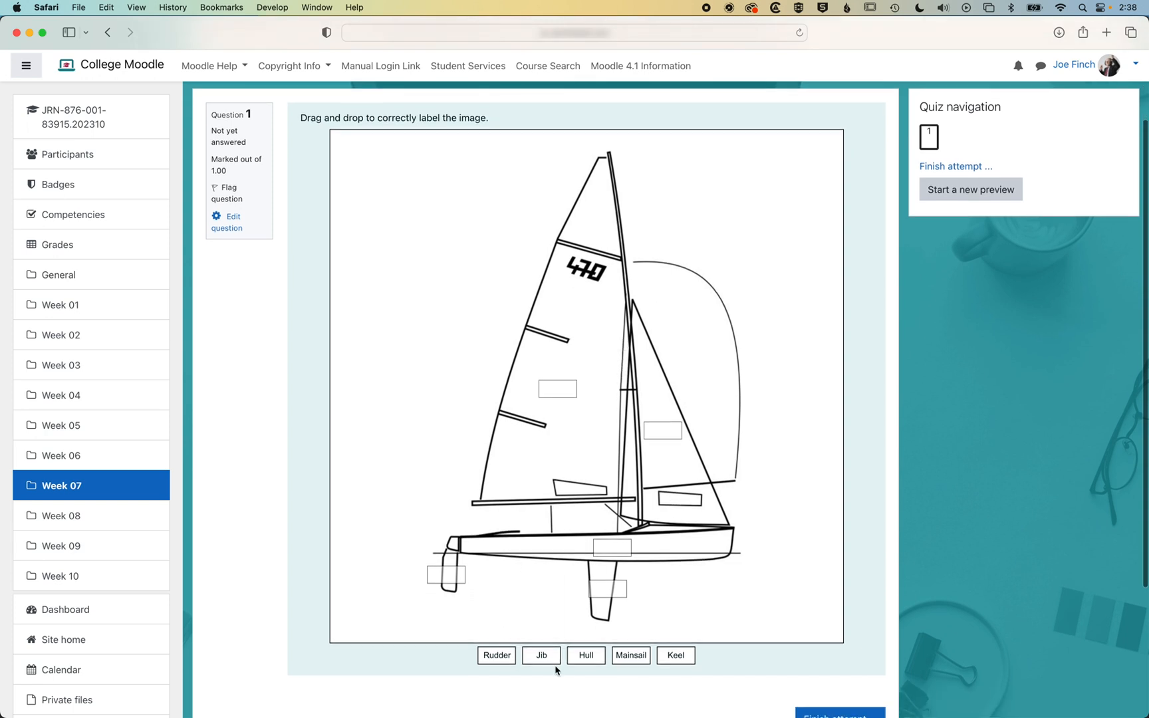
# Step: Place the five labels with Rudder, Jib and Keel on wrong spots and Hull, Mainsail correct
pyautogui.moveTo(496, 656); pyautogui.dragTo(611, 586)
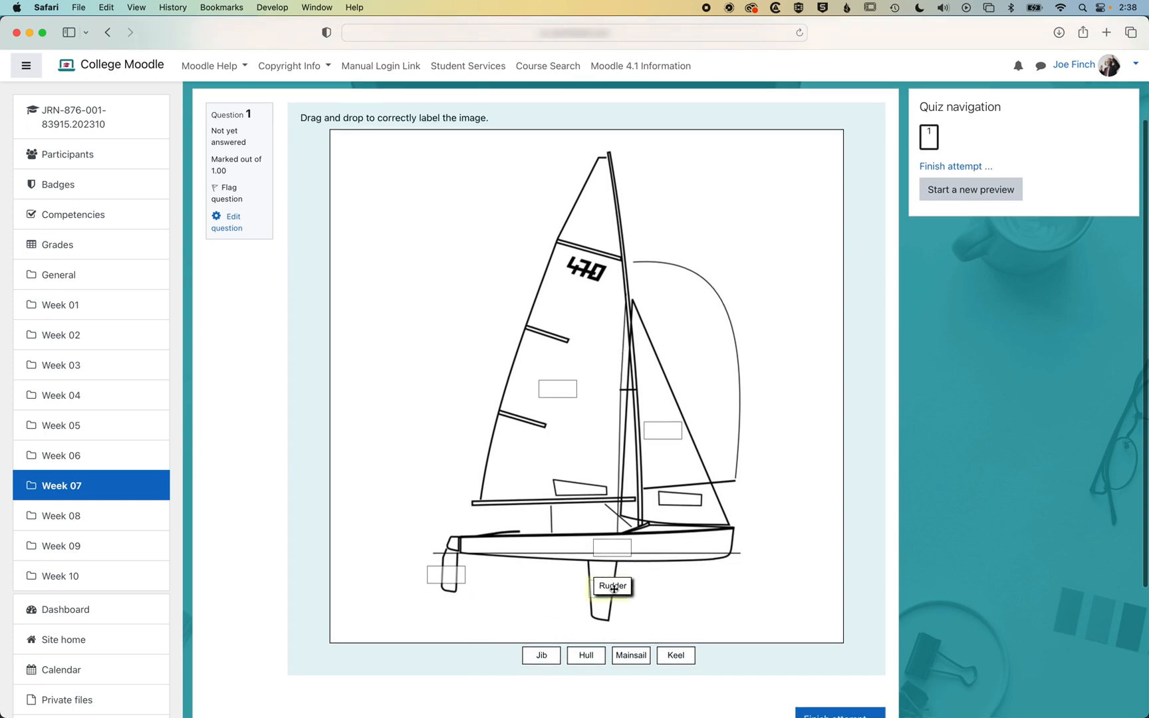
pyautogui.moveTo(540, 656); pyautogui.dragTo(444, 567)
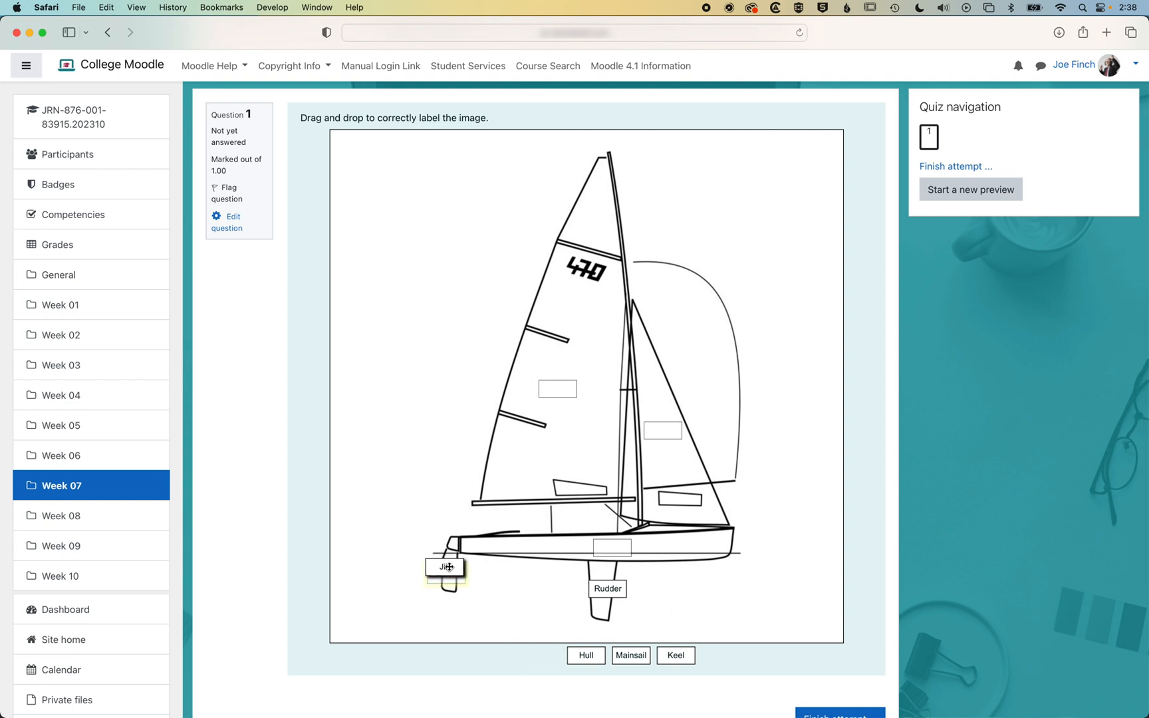
pyautogui.moveTo(586, 656); pyautogui.dragTo(565, 460)
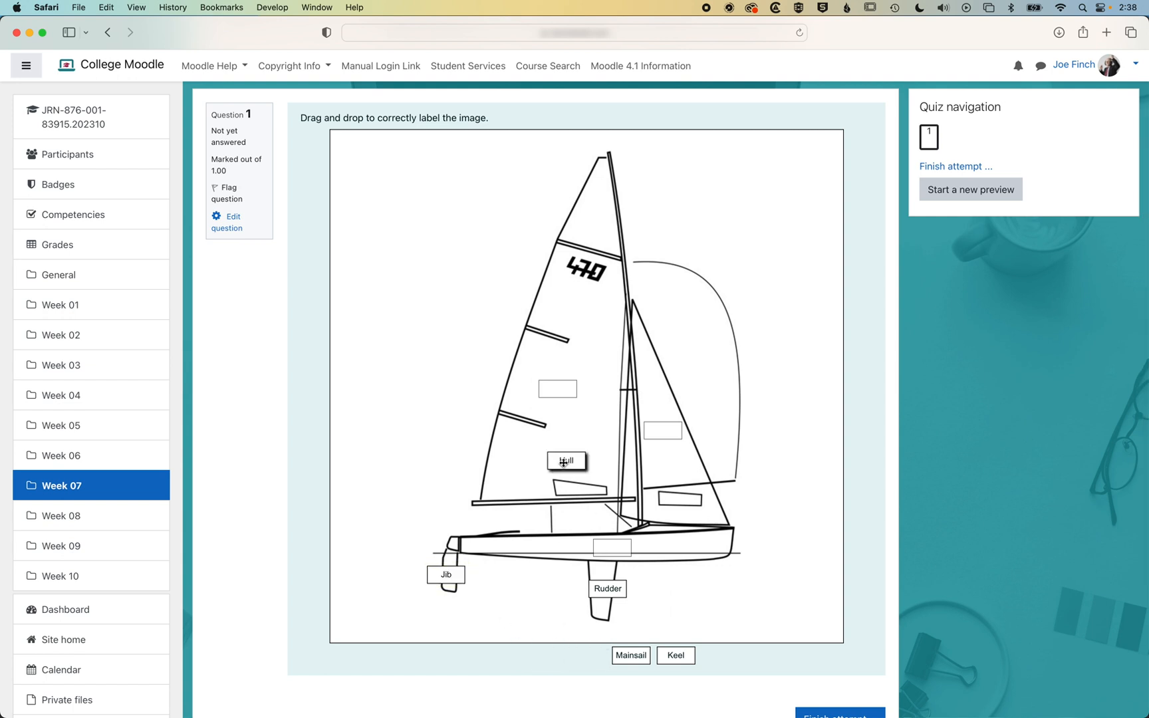
pyautogui.moveTo(566, 462); pyautogui.dragTo(612, 548)
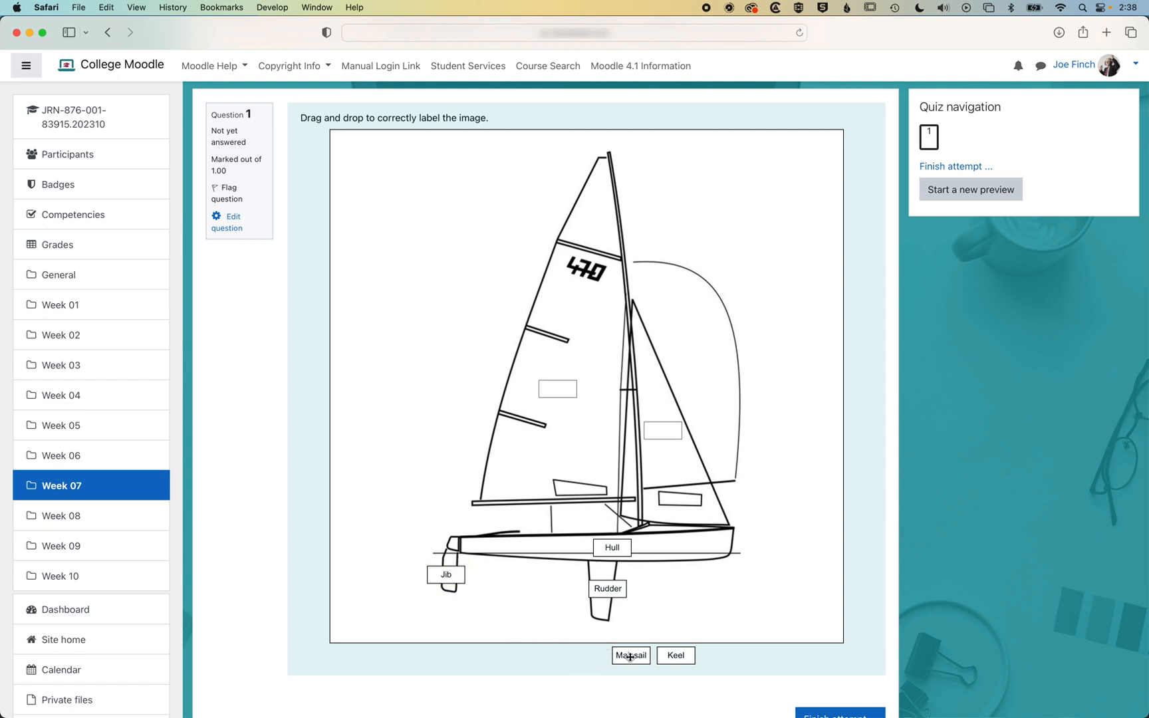
pyautogui.moveTo(628, 656); pyautogui.dragTo(557, 388)
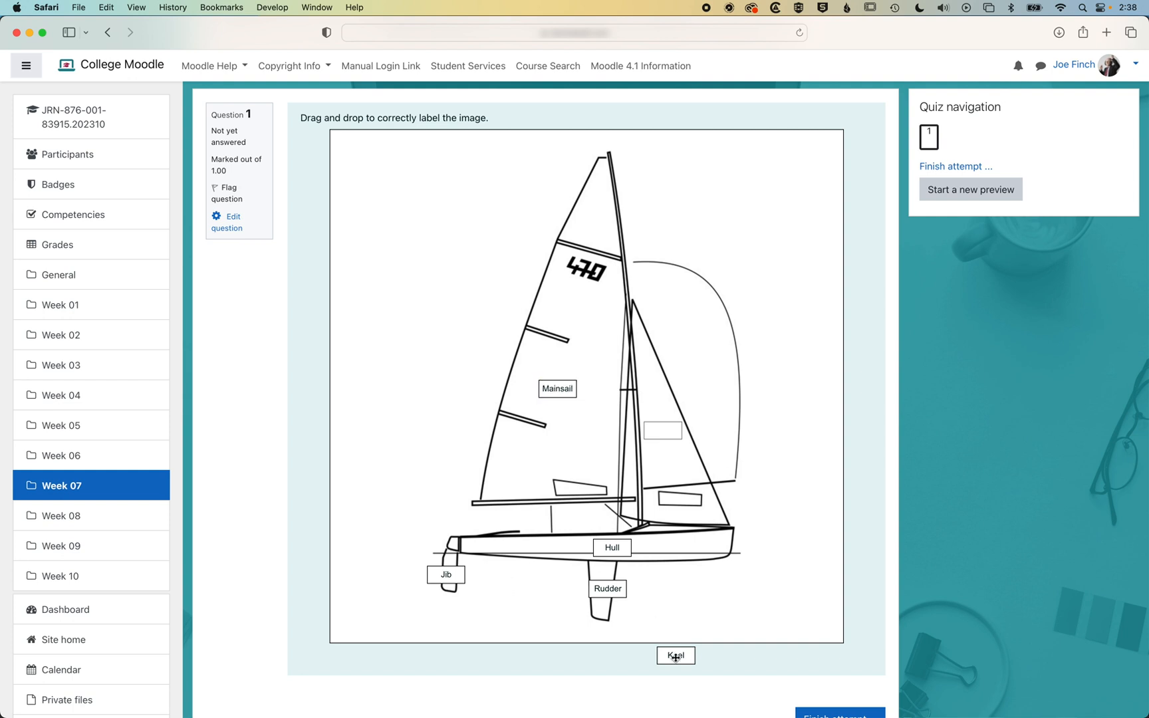
pyautogui.moveTo(674, 656); pyautogui.dragTo(662, 430)
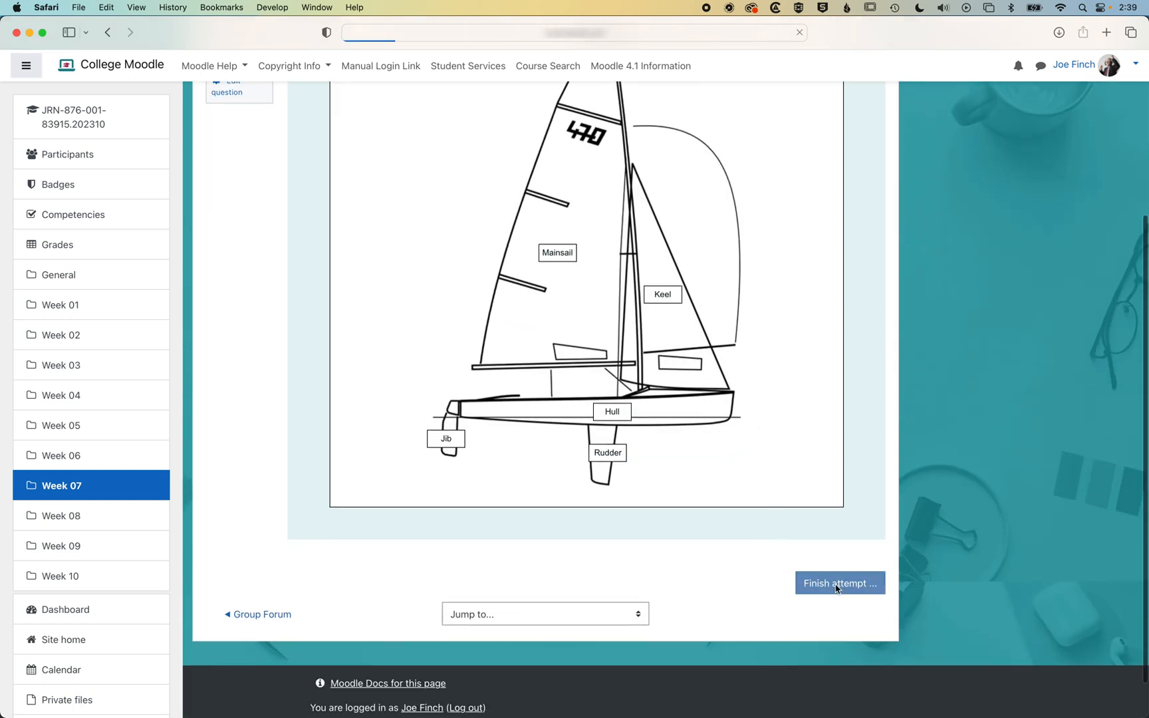
# Step: Finish the attempt and submit all answers, scoring 4.00/10 (40%)
pyautogui.click(839, 583)
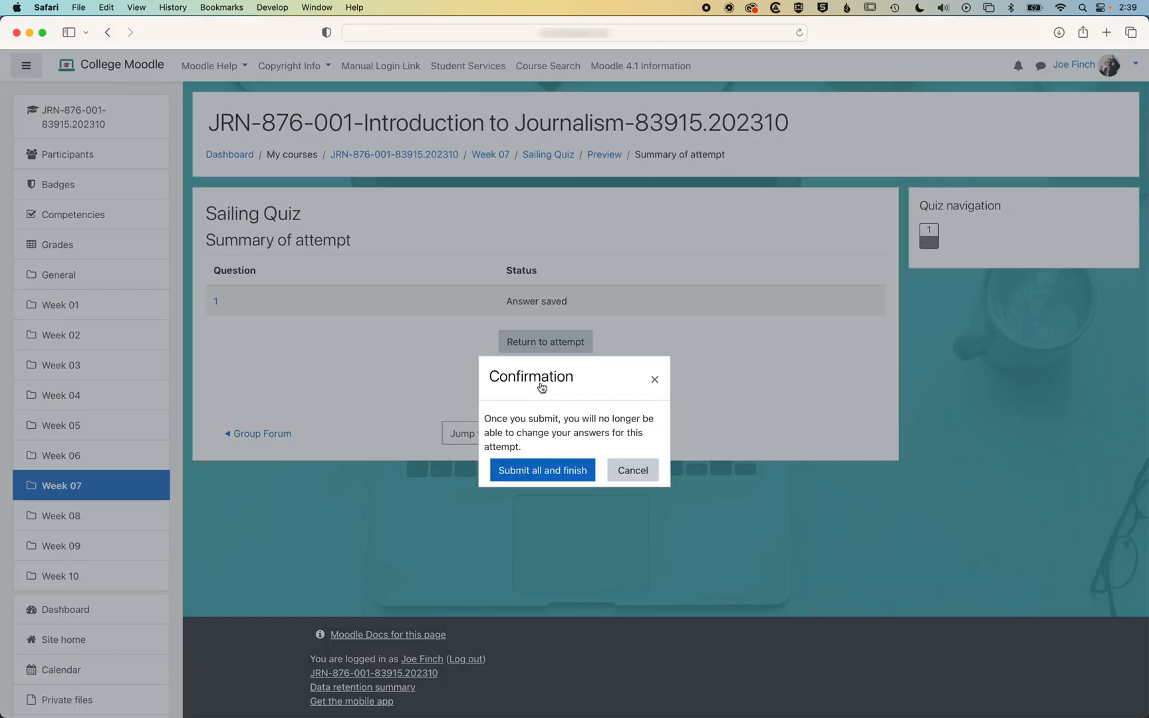
pyautogui.click(543, 470)
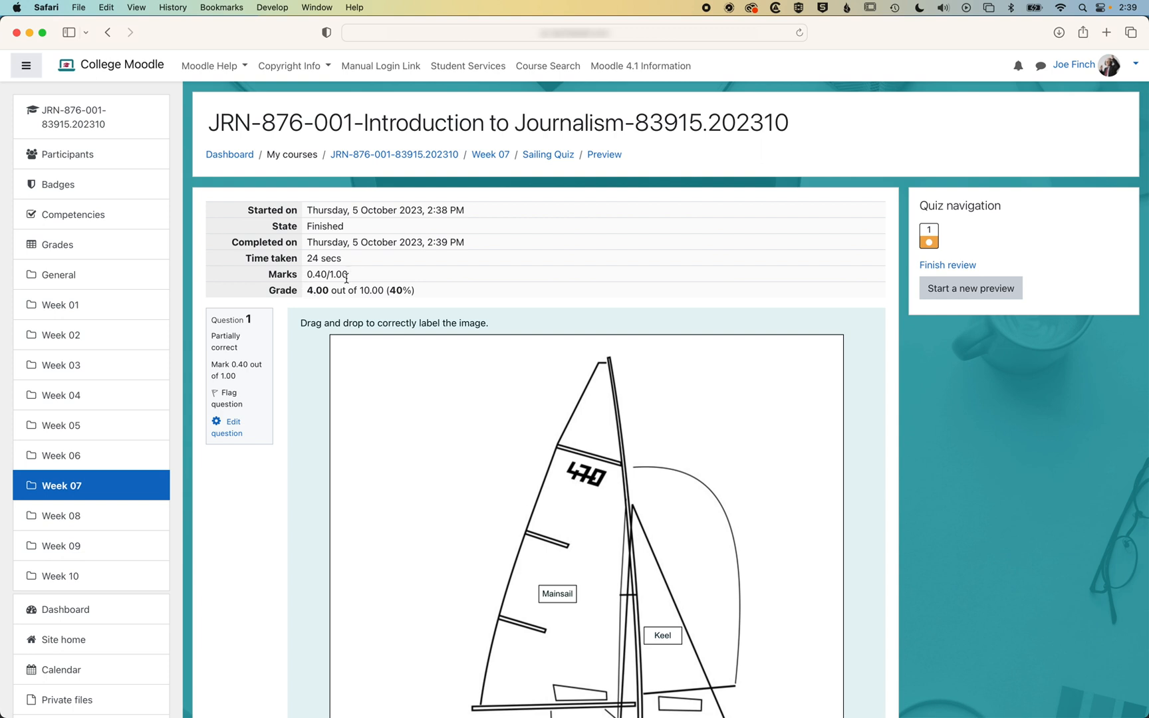
# Step: Finish and submit the corrected attempt with every label right, scoring 10.00/10 (100%)
pyautogui.scroll(-3)
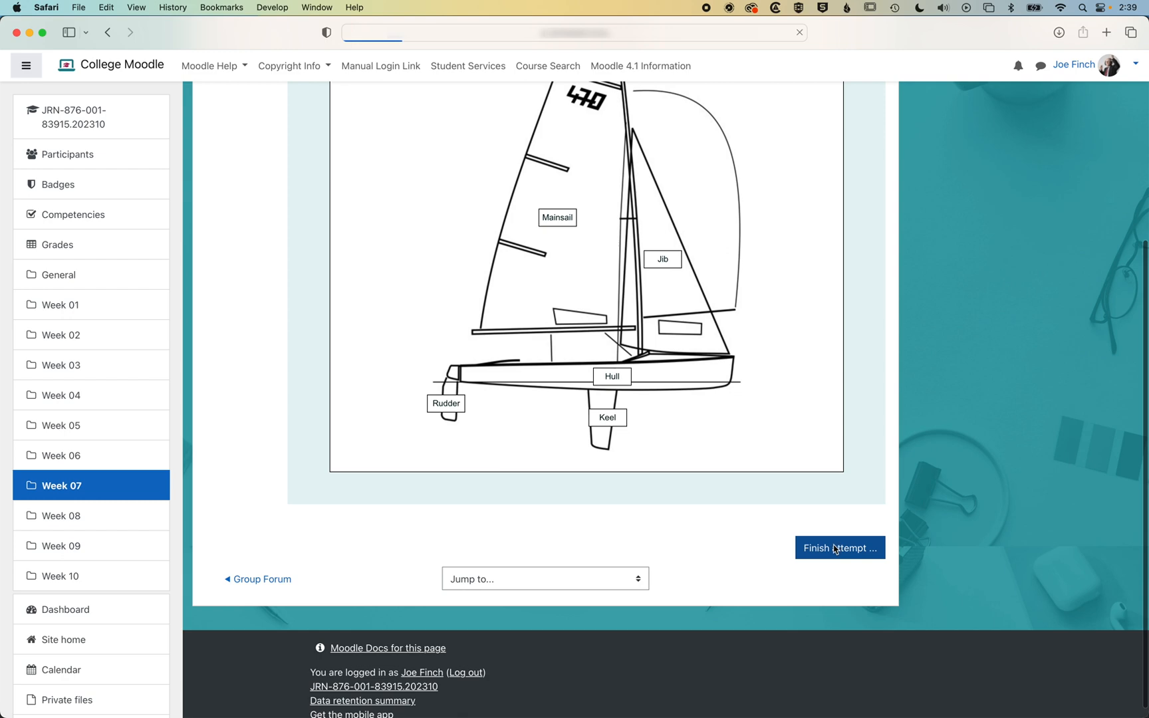
pyautogui.click(839, 548)
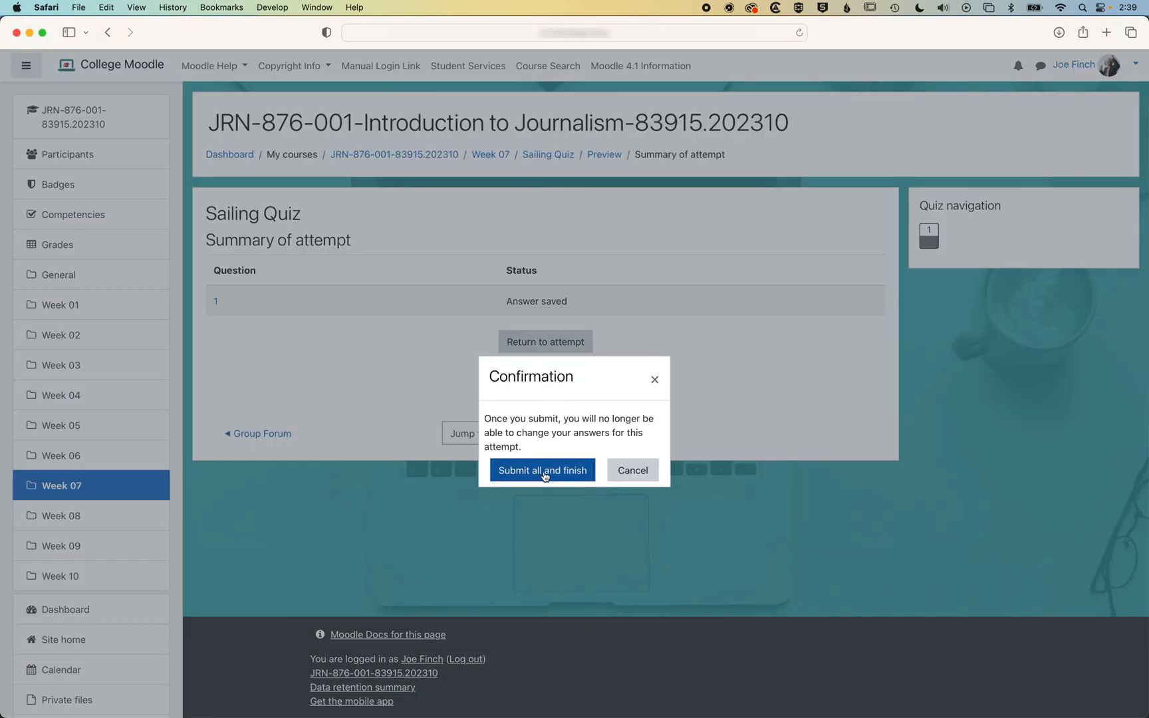
pyautogui.click(542, 469)
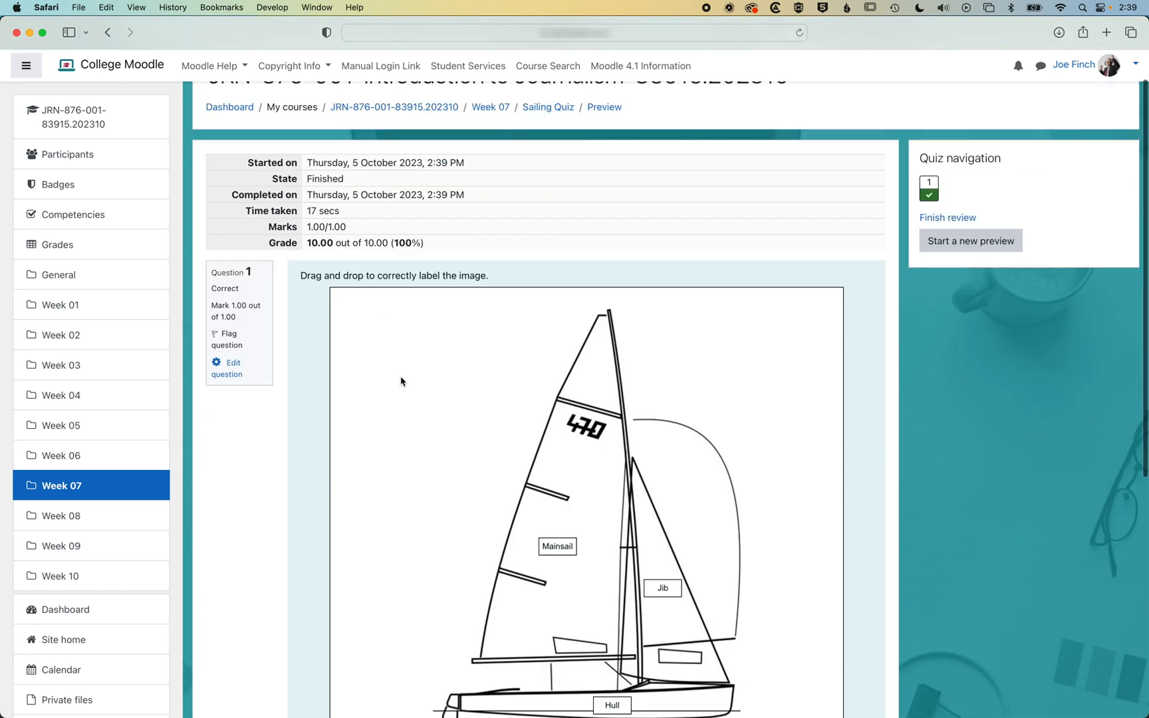
pyautogui.scroll(-3)
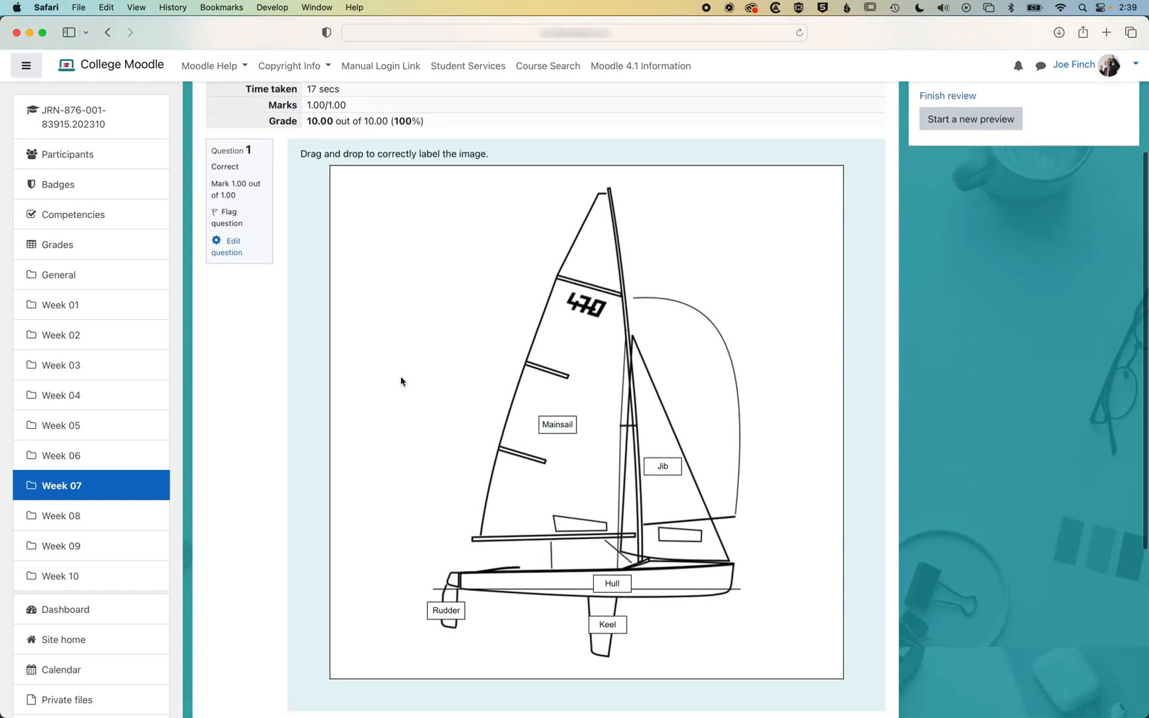